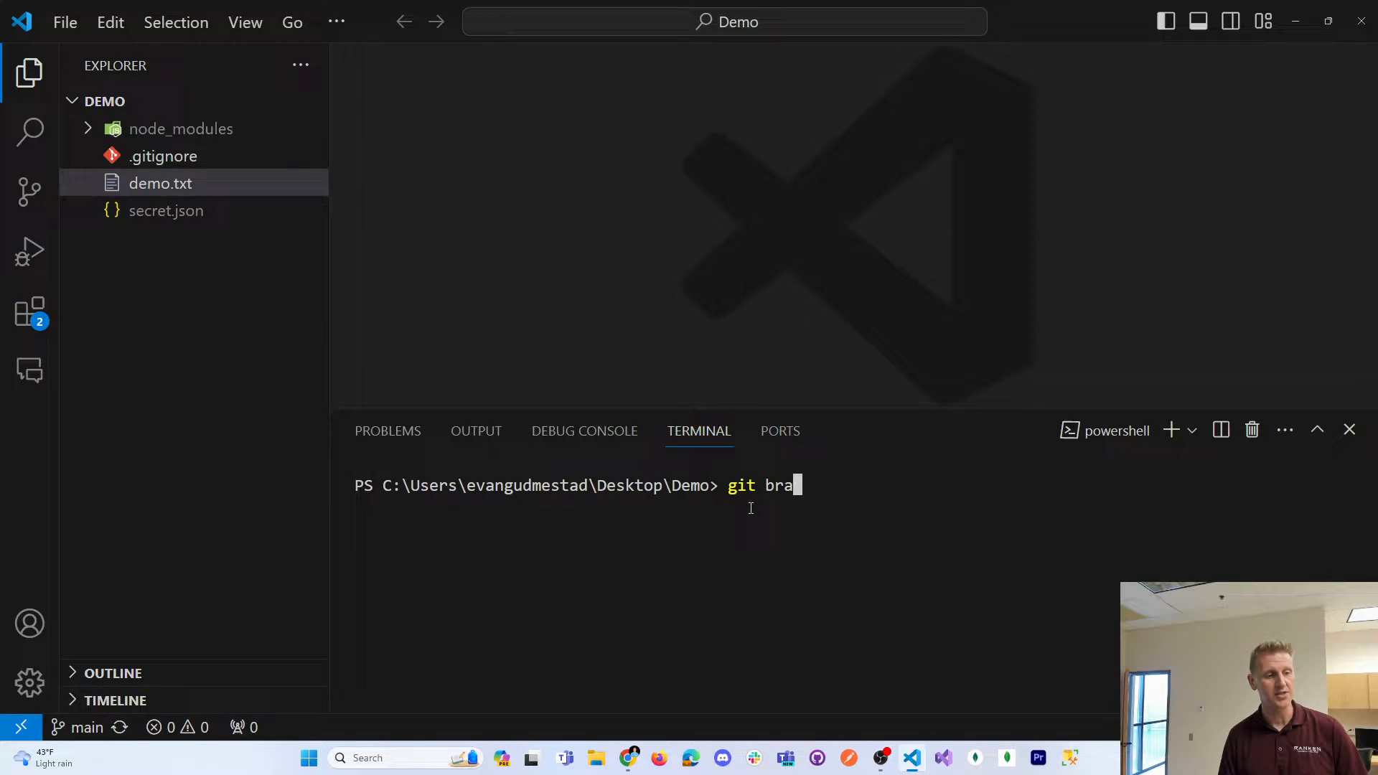
Step: Create the branch GudmestadBranch with git branch and check it out with git checkout
text(nch)
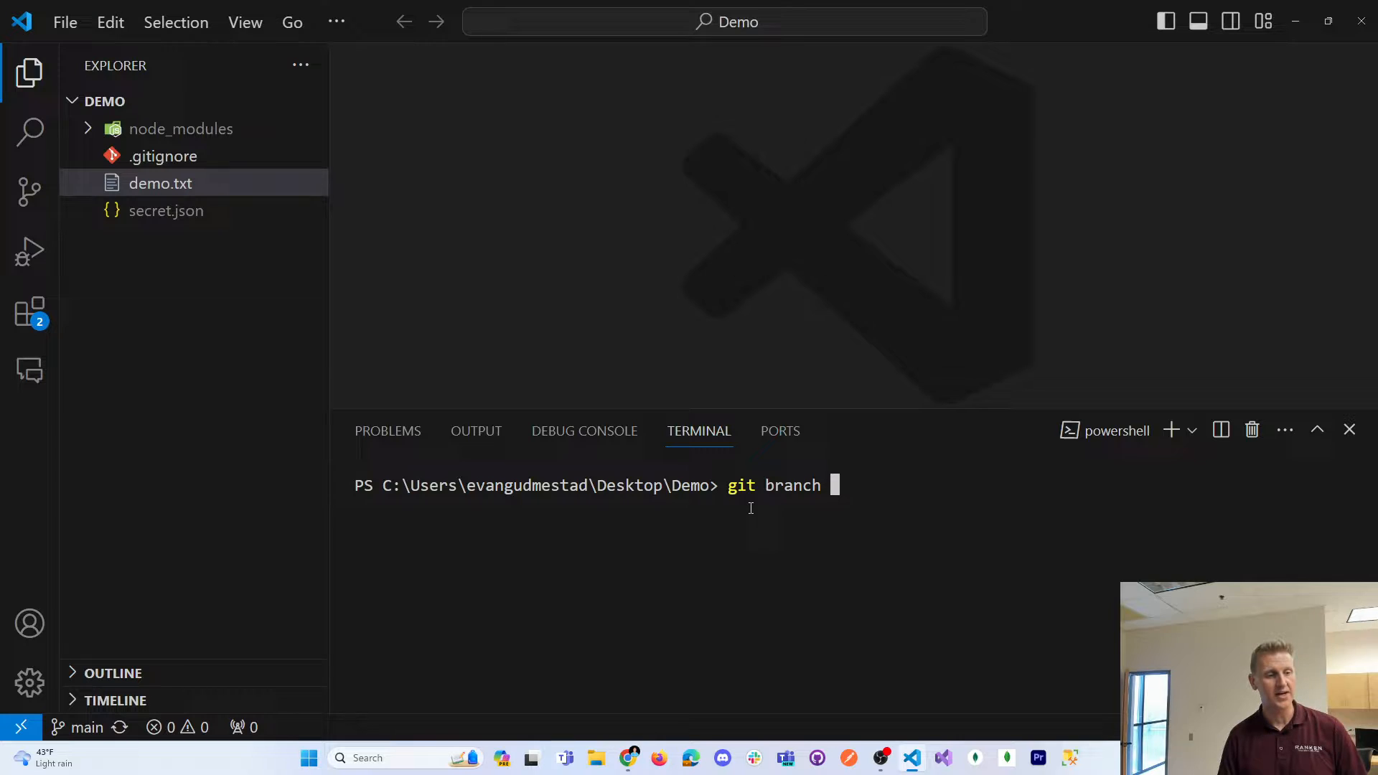
text(GudmestadBranch)
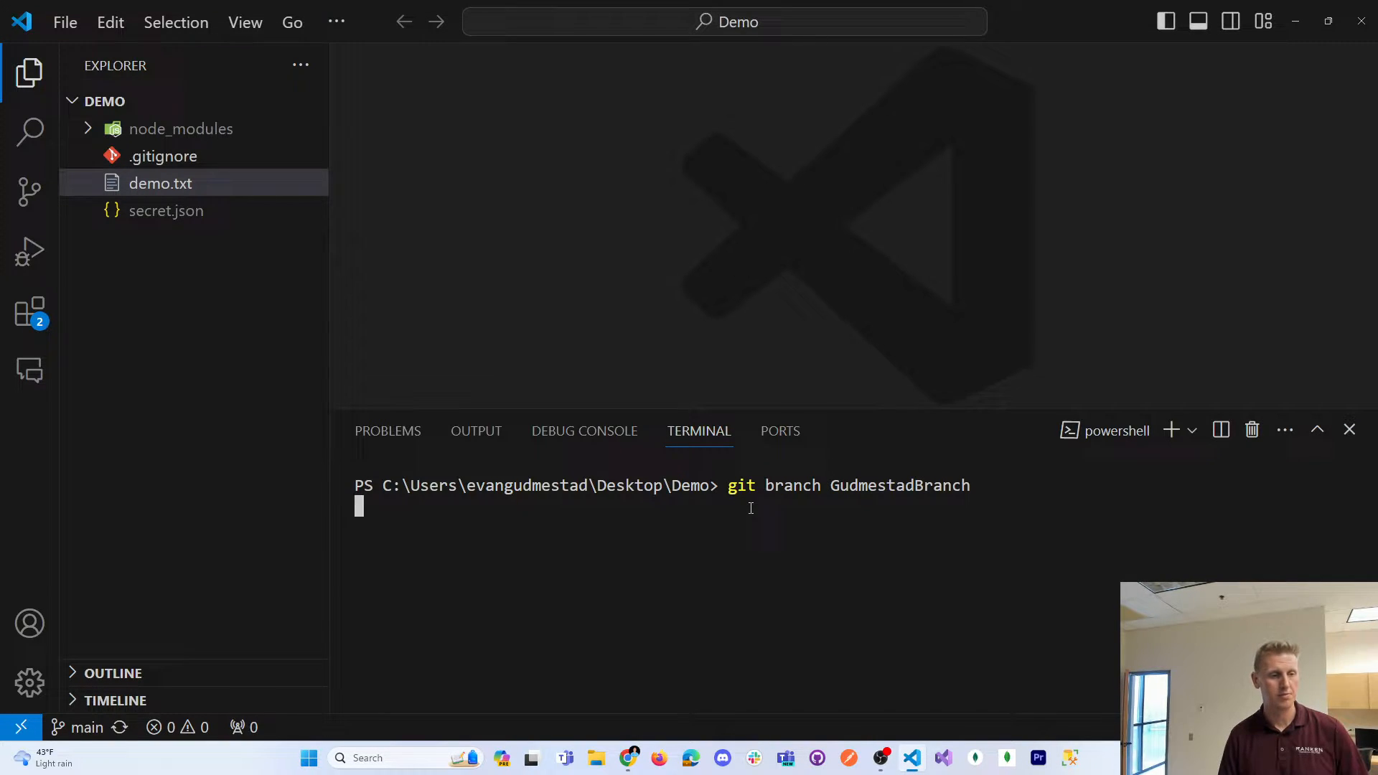
key(Return)
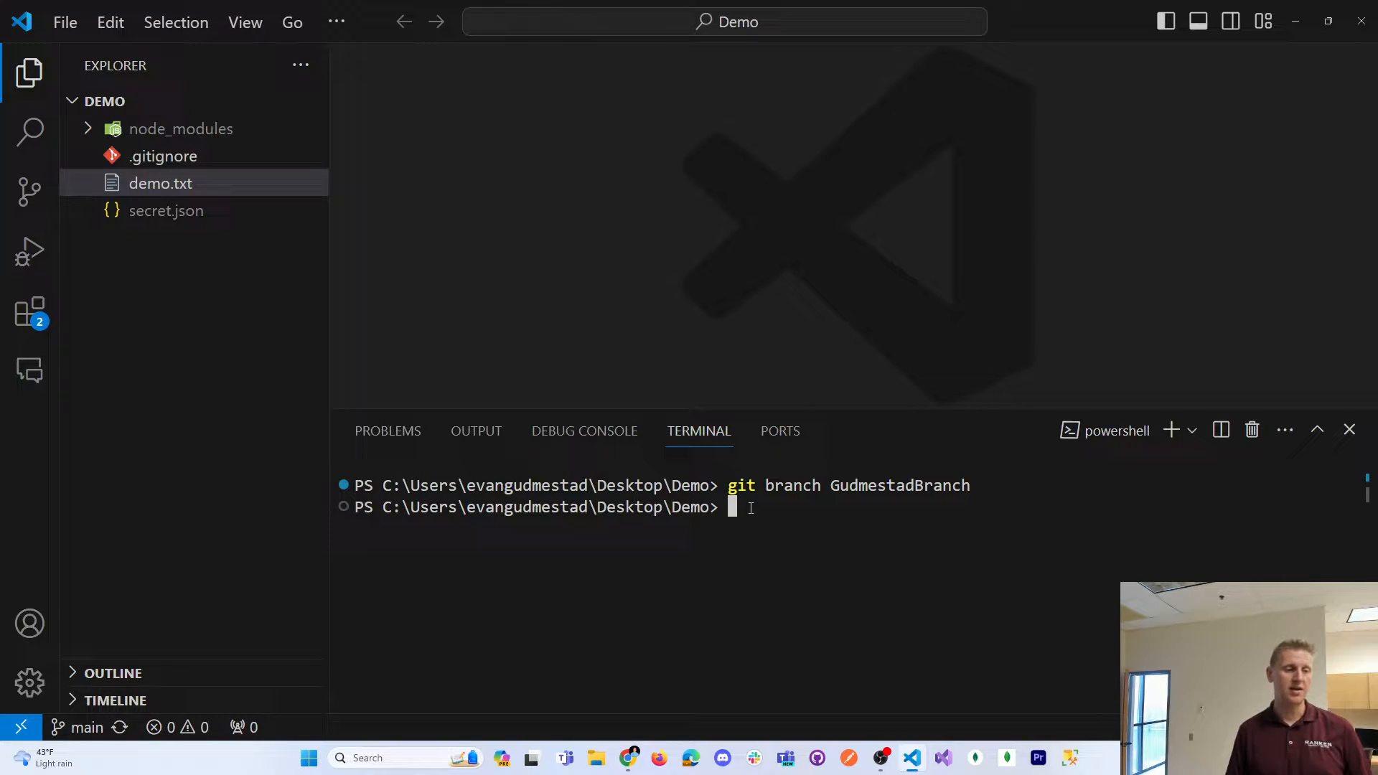
mouse_move(936, 171)
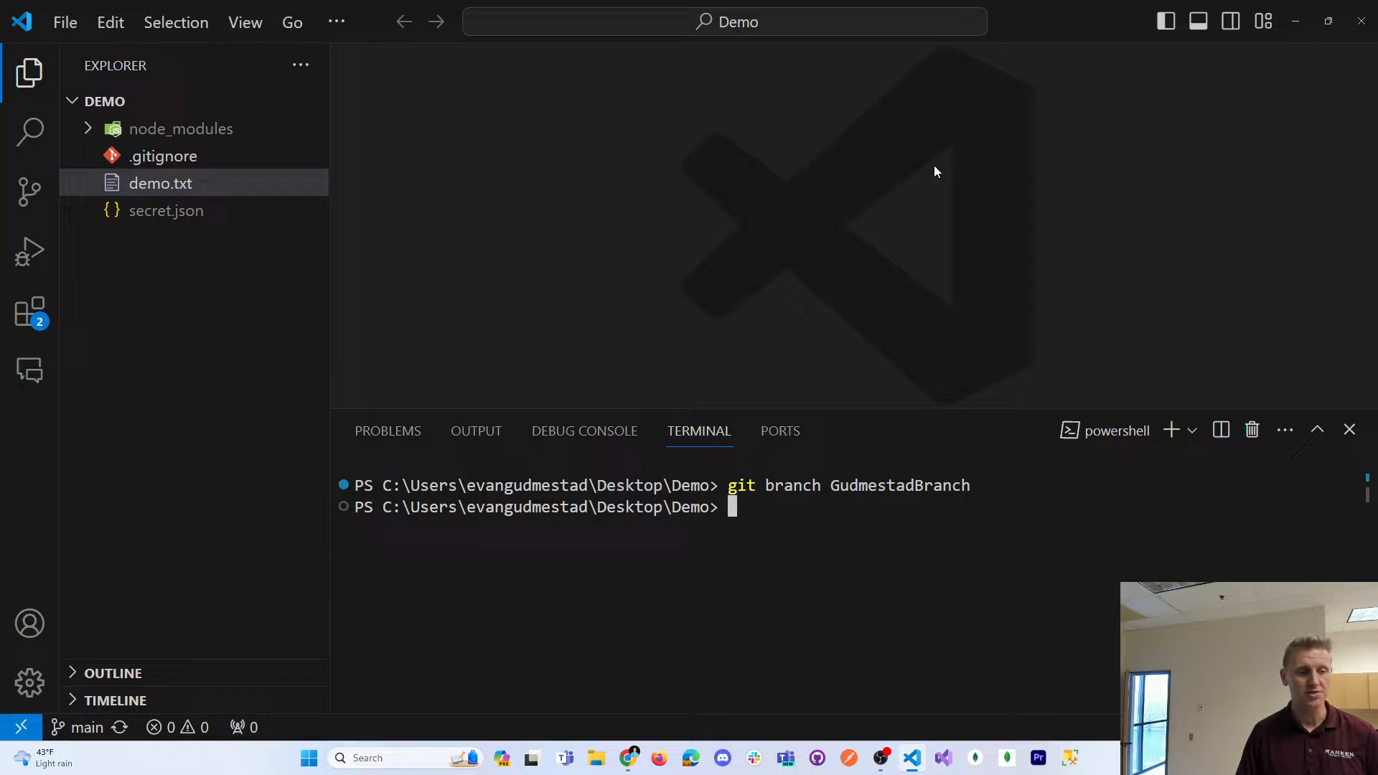
text(git checkout GudmestadBranch)
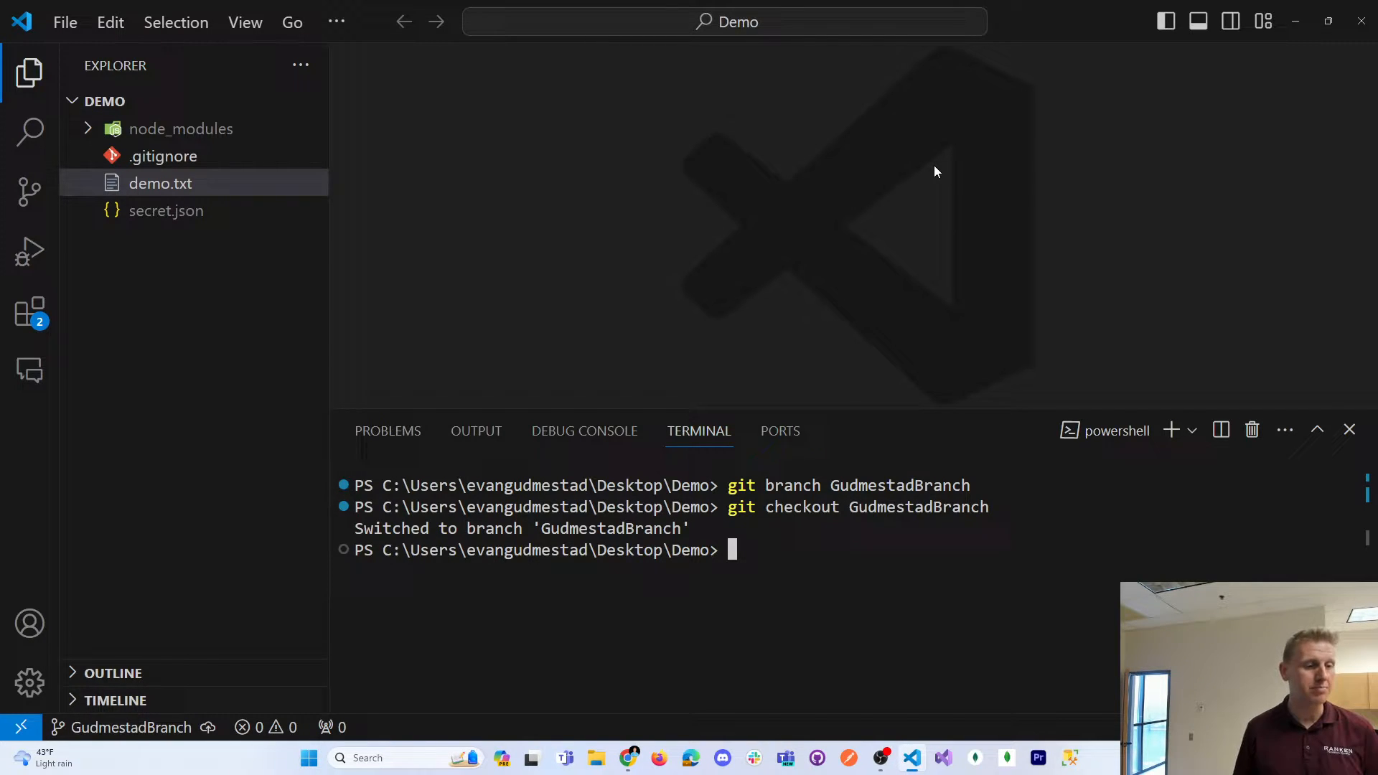
mouse_move(901, 505)
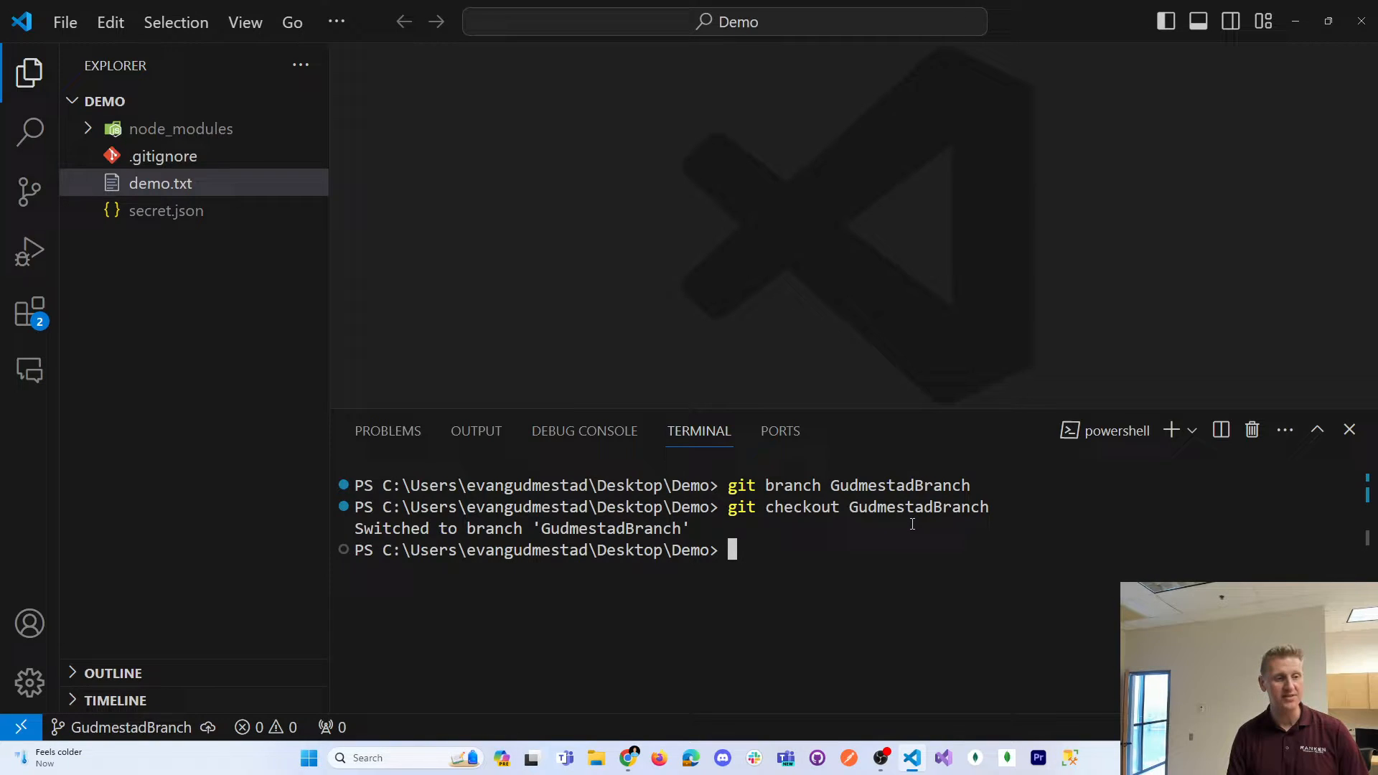
Step: Run git status and git branch, then checkout main and back to GudmestadBranch
text(git status)
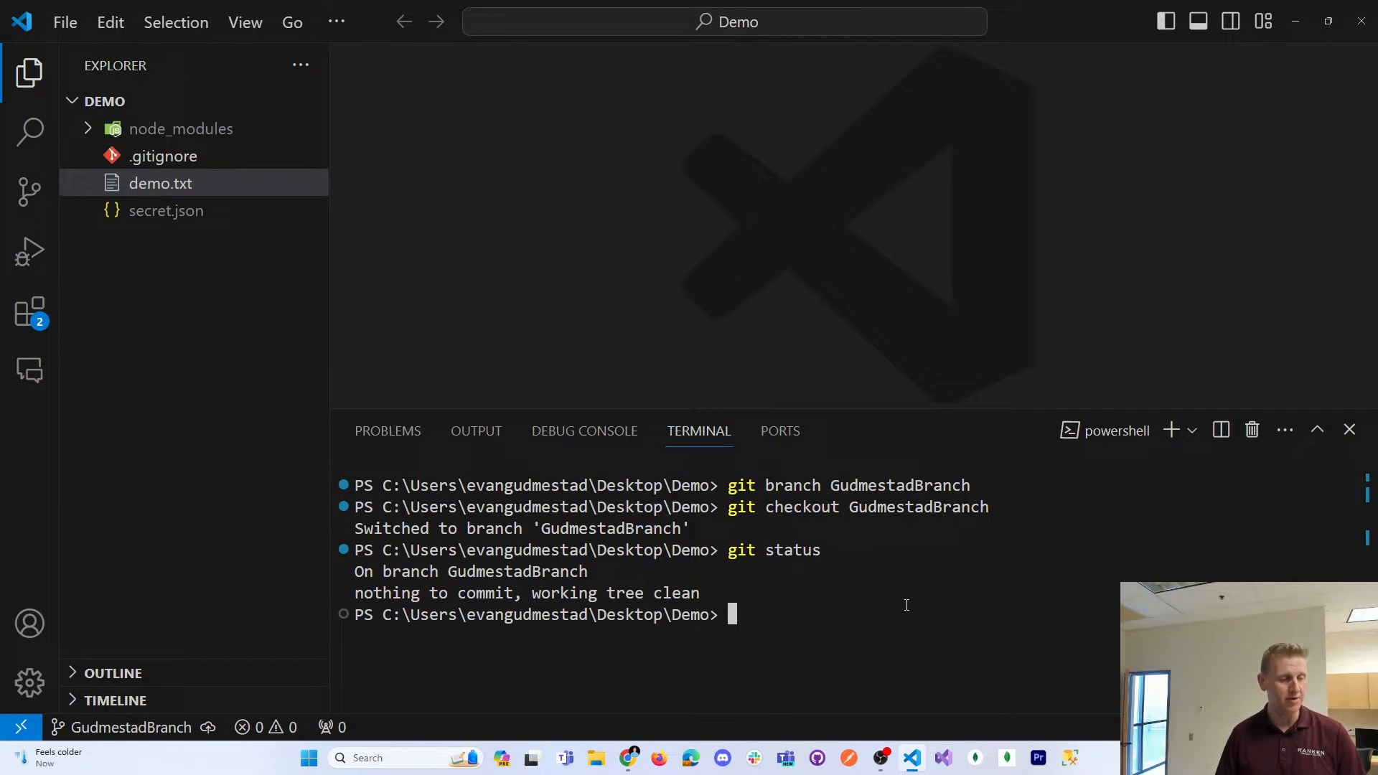
text(bi)
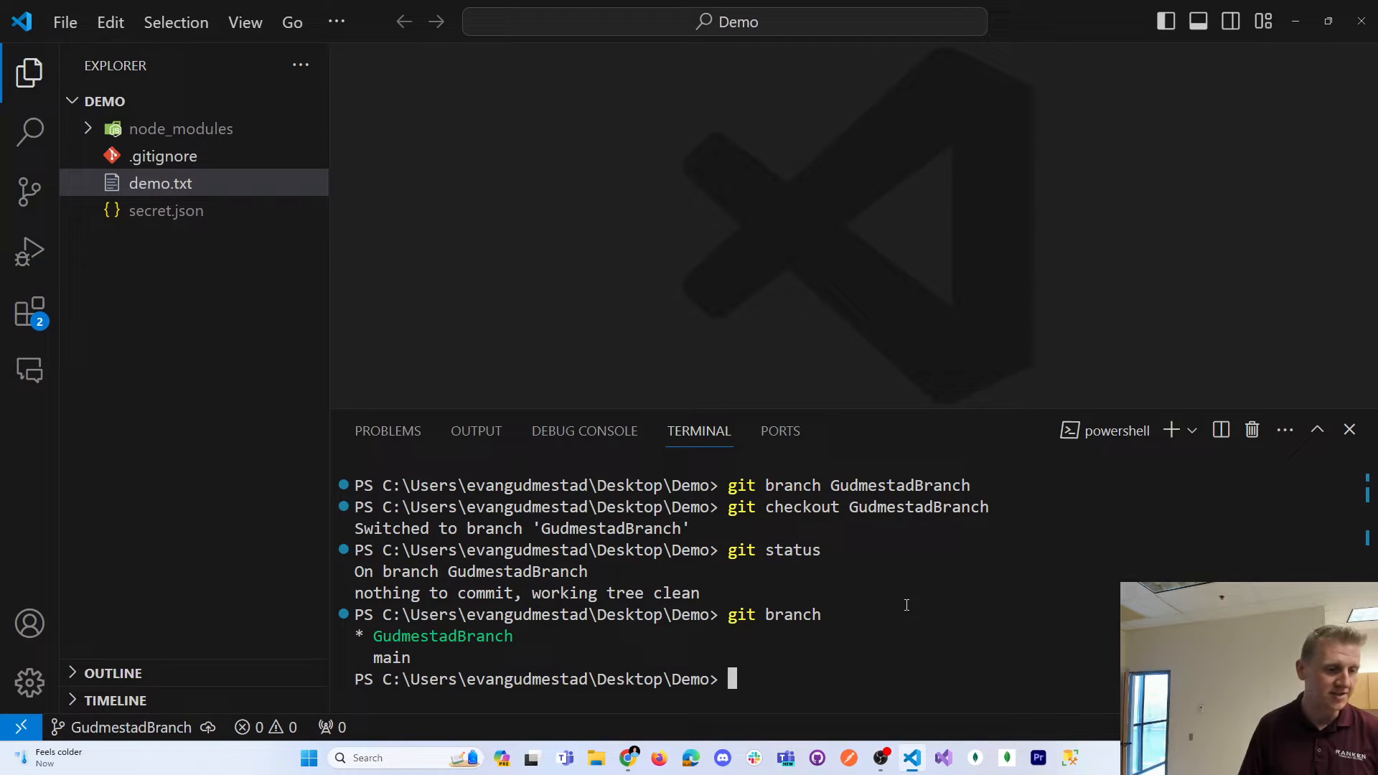
text(git)
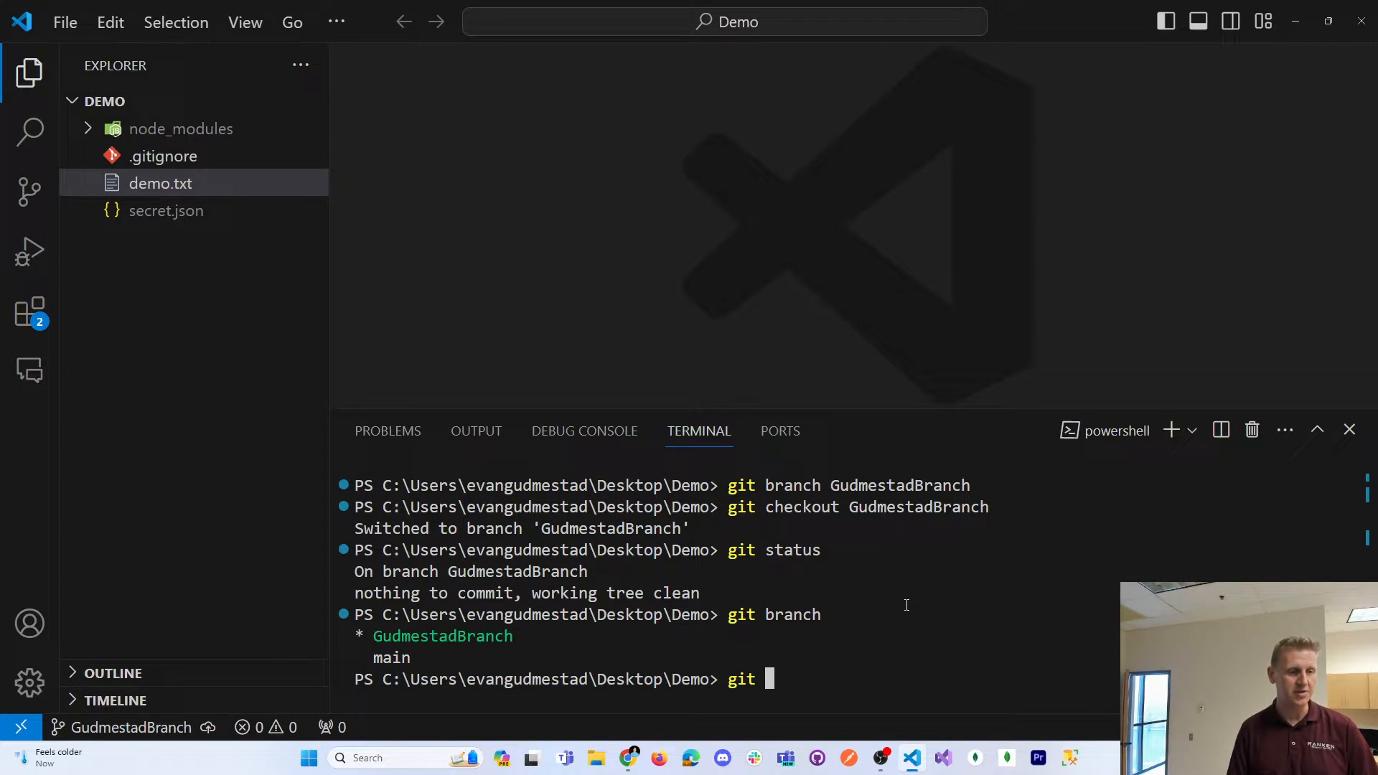
text(checkout main)
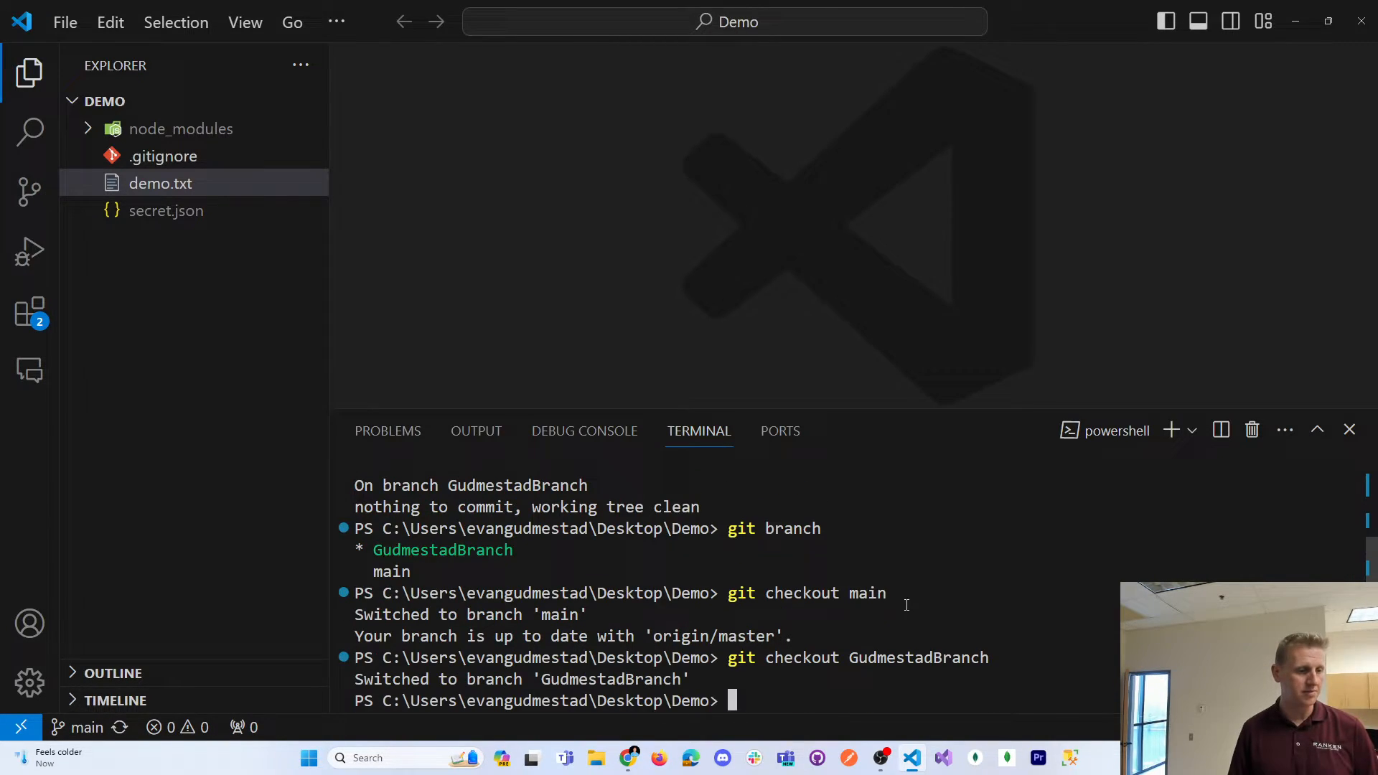
mouse_move(160, 182)
text(This)
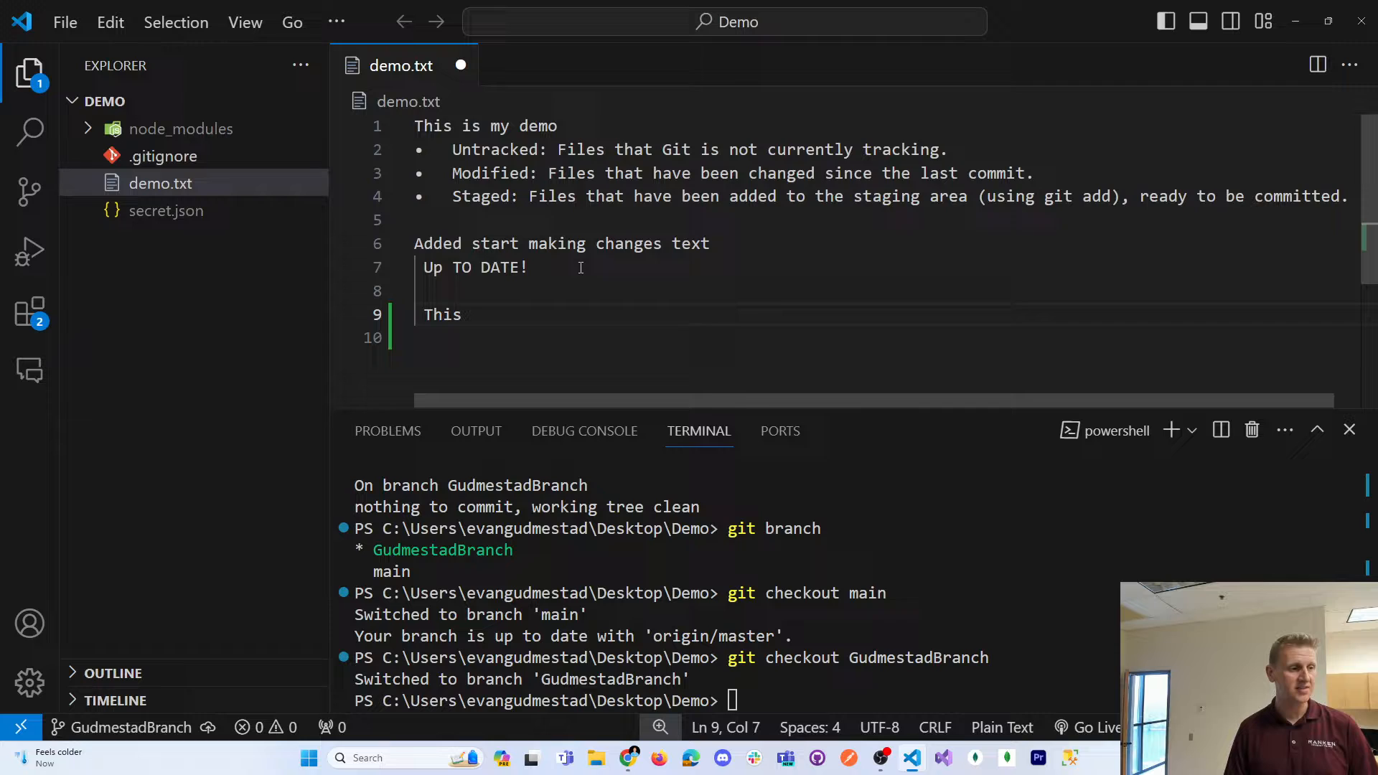
Step: Add the line "This code is only avil on GudmestadBranch" to demo.txt and save it
text(code)
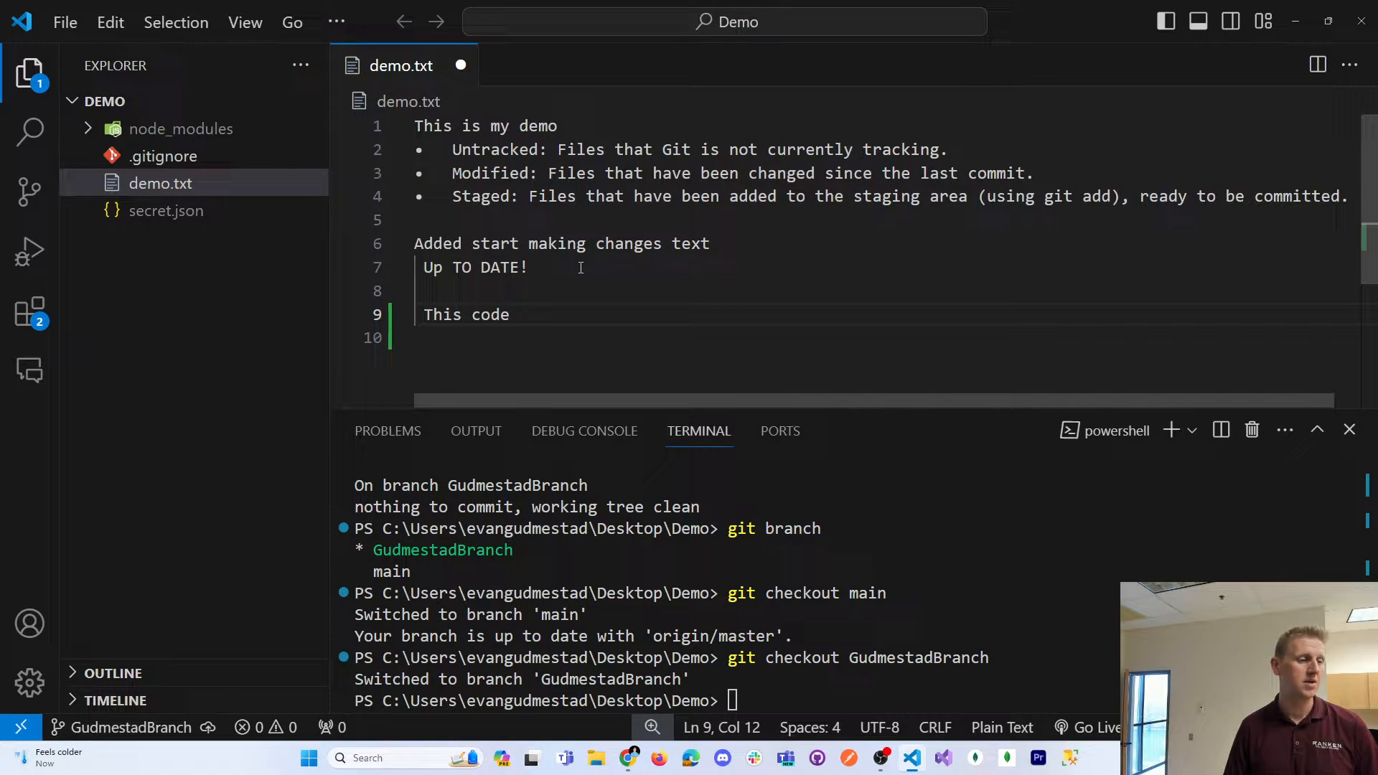
text(is only avil on GudmestadBranch)
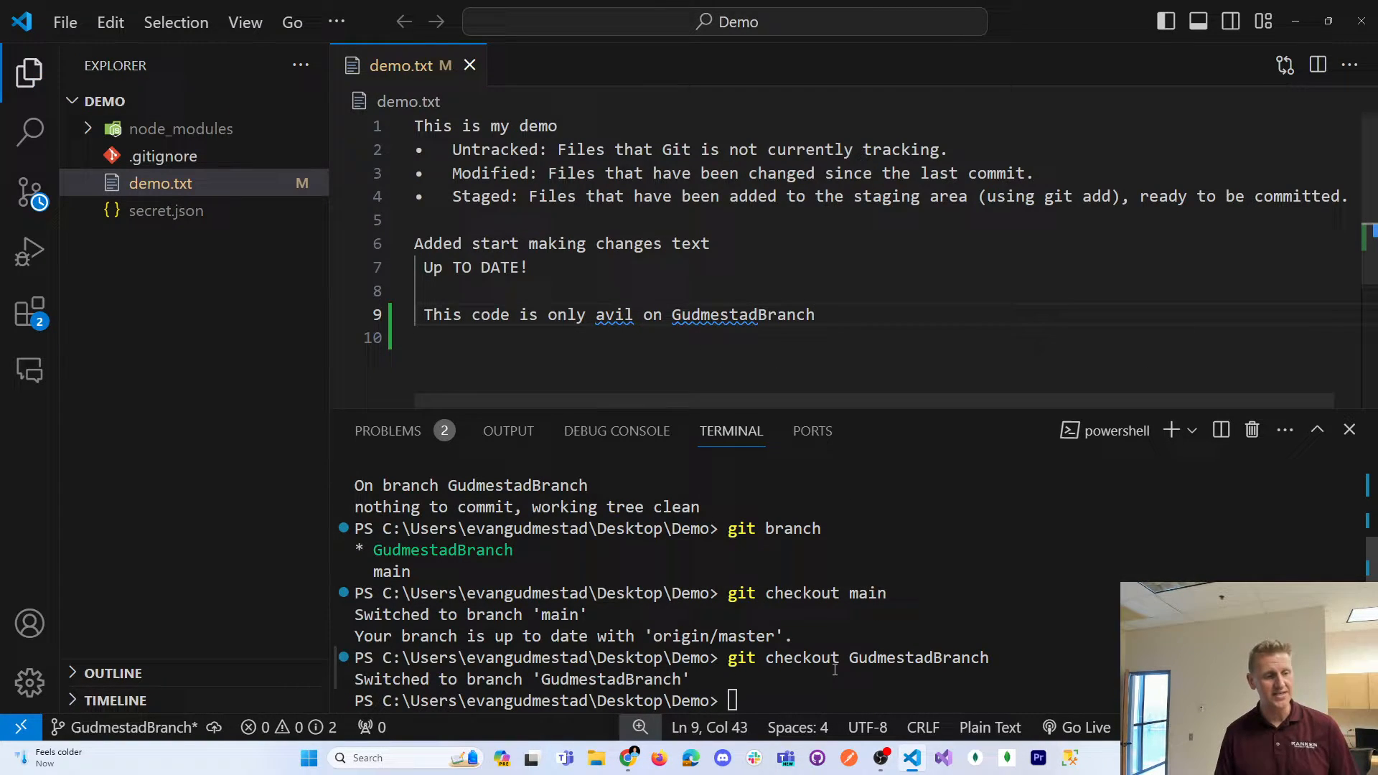
text(gi)
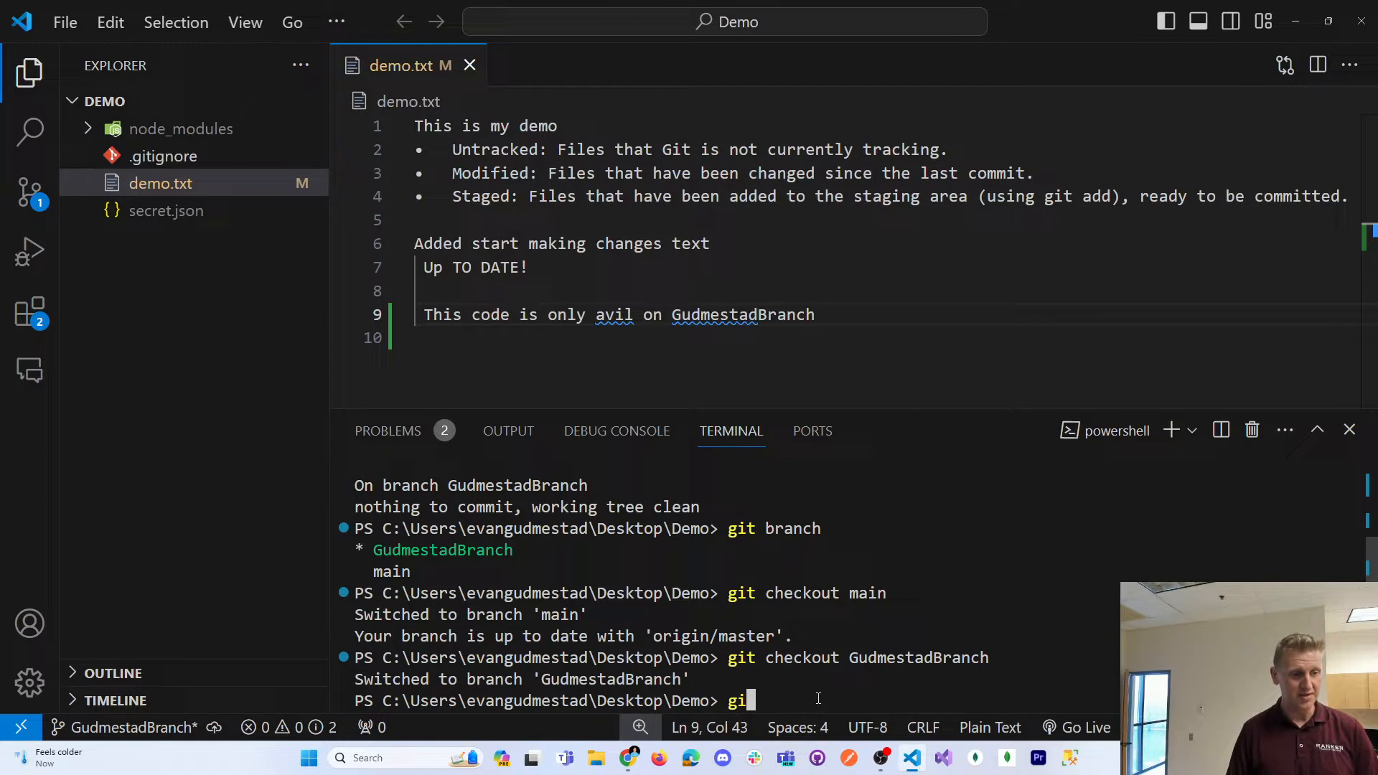
Step: Commit the demo.txt change with git commit -am "First Commit on Gudmestad Branch"
text(t commit -)
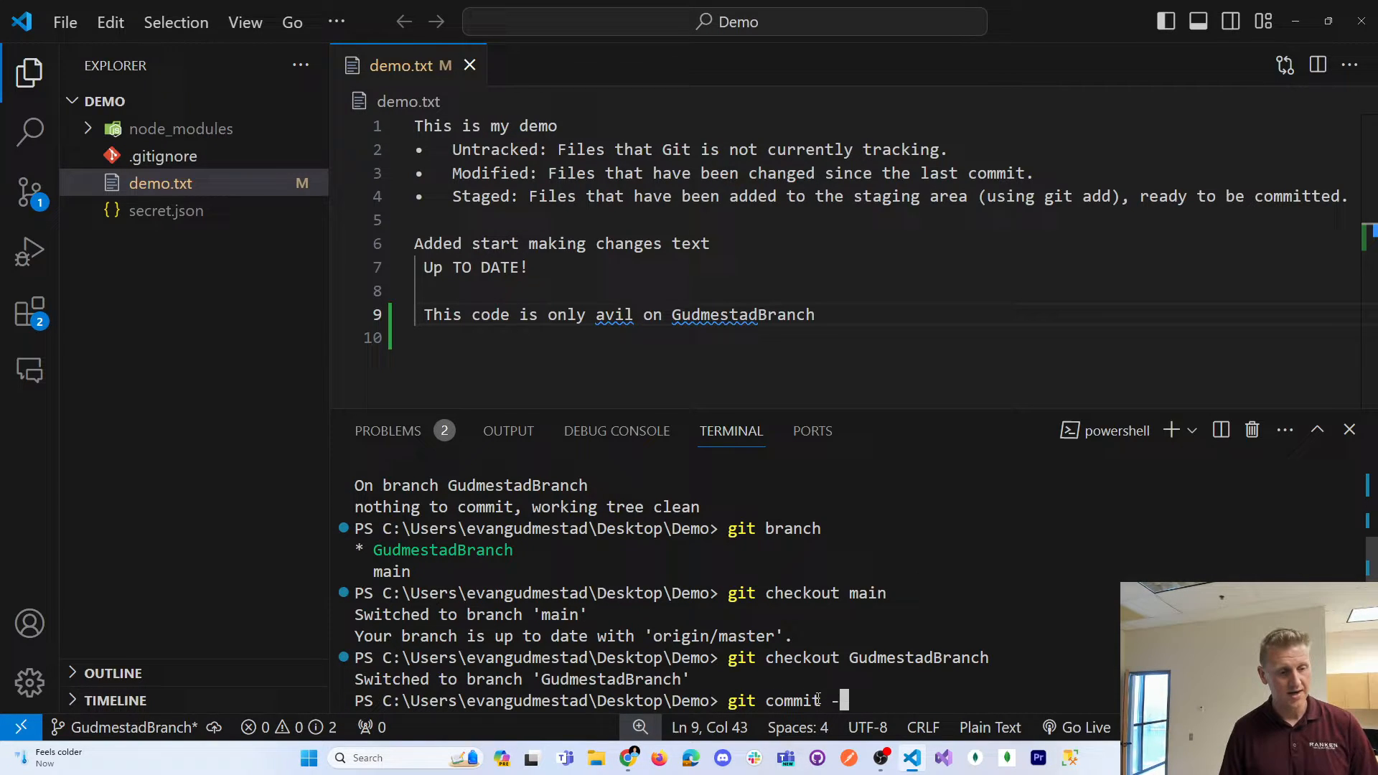
text(a)
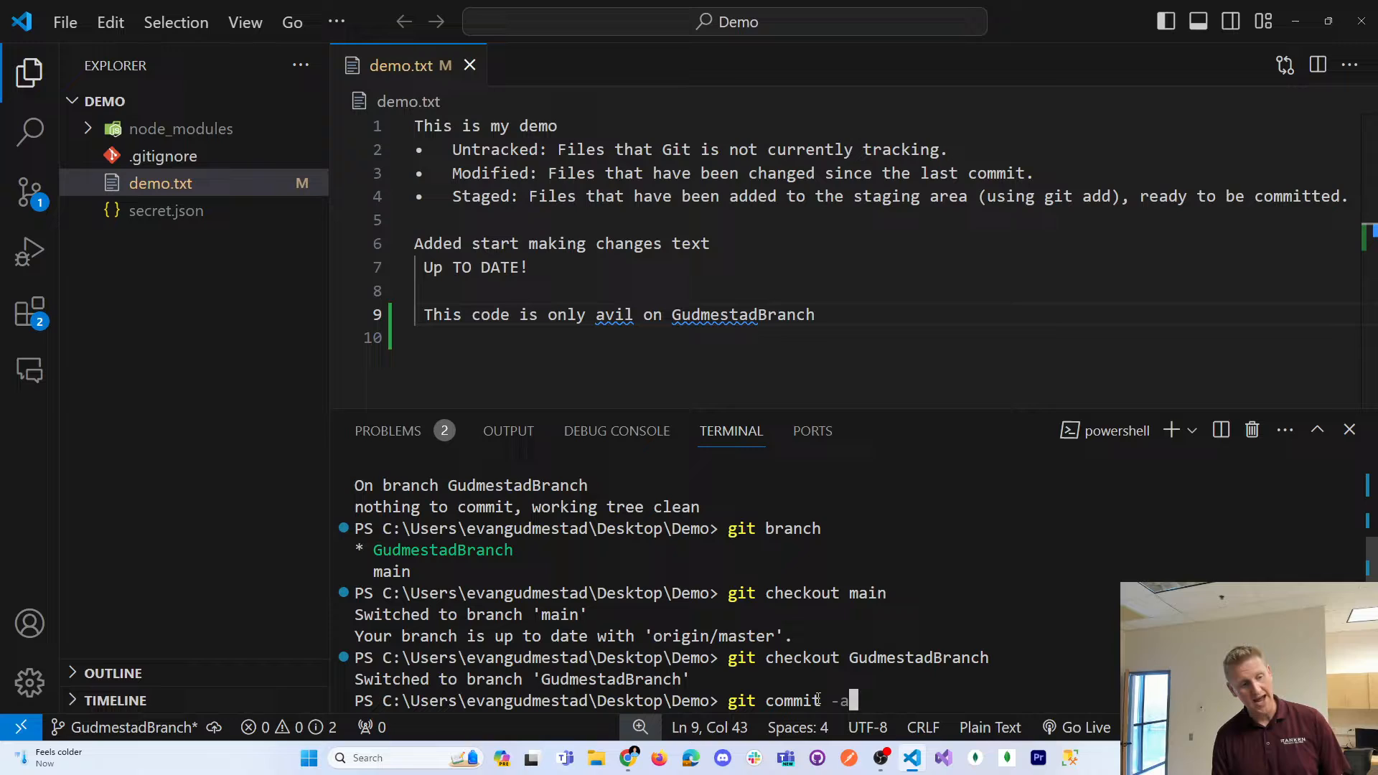
text(m ')
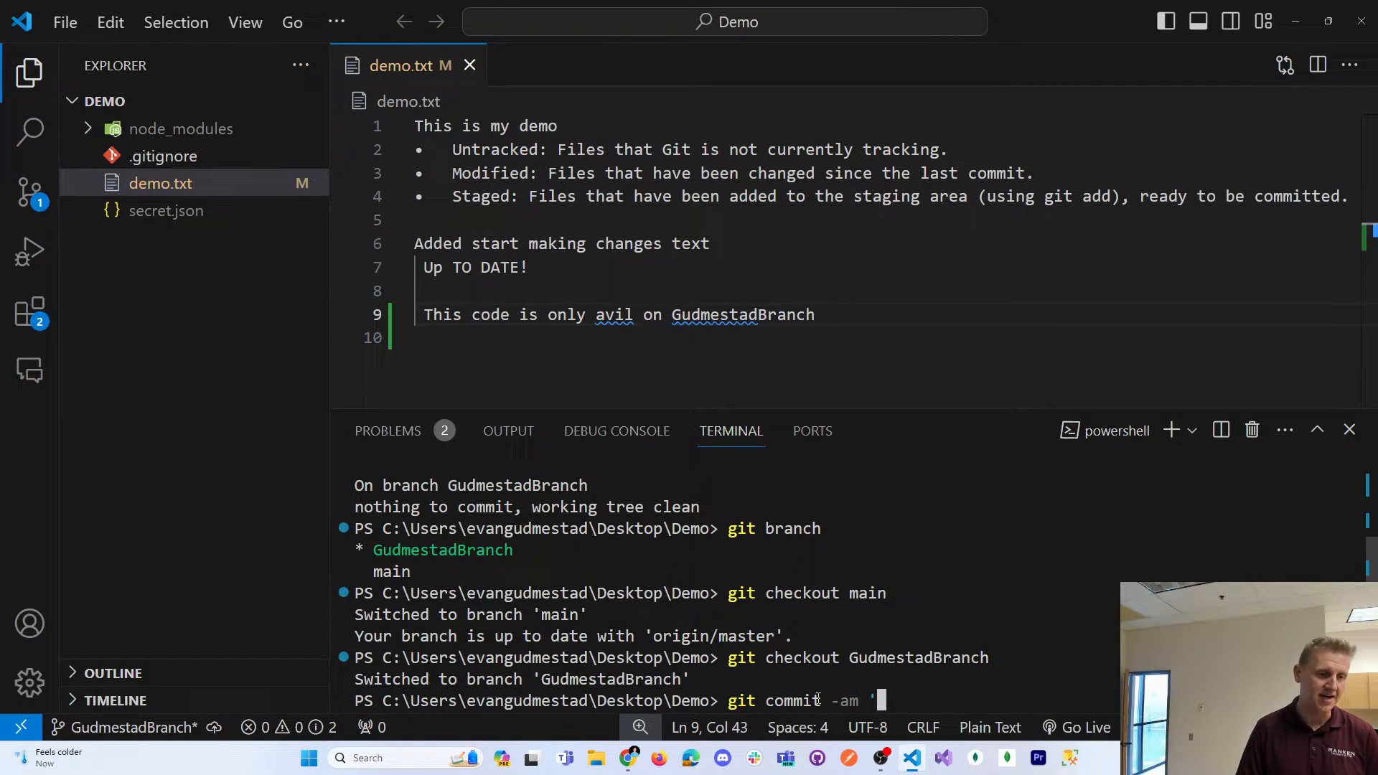
text(")
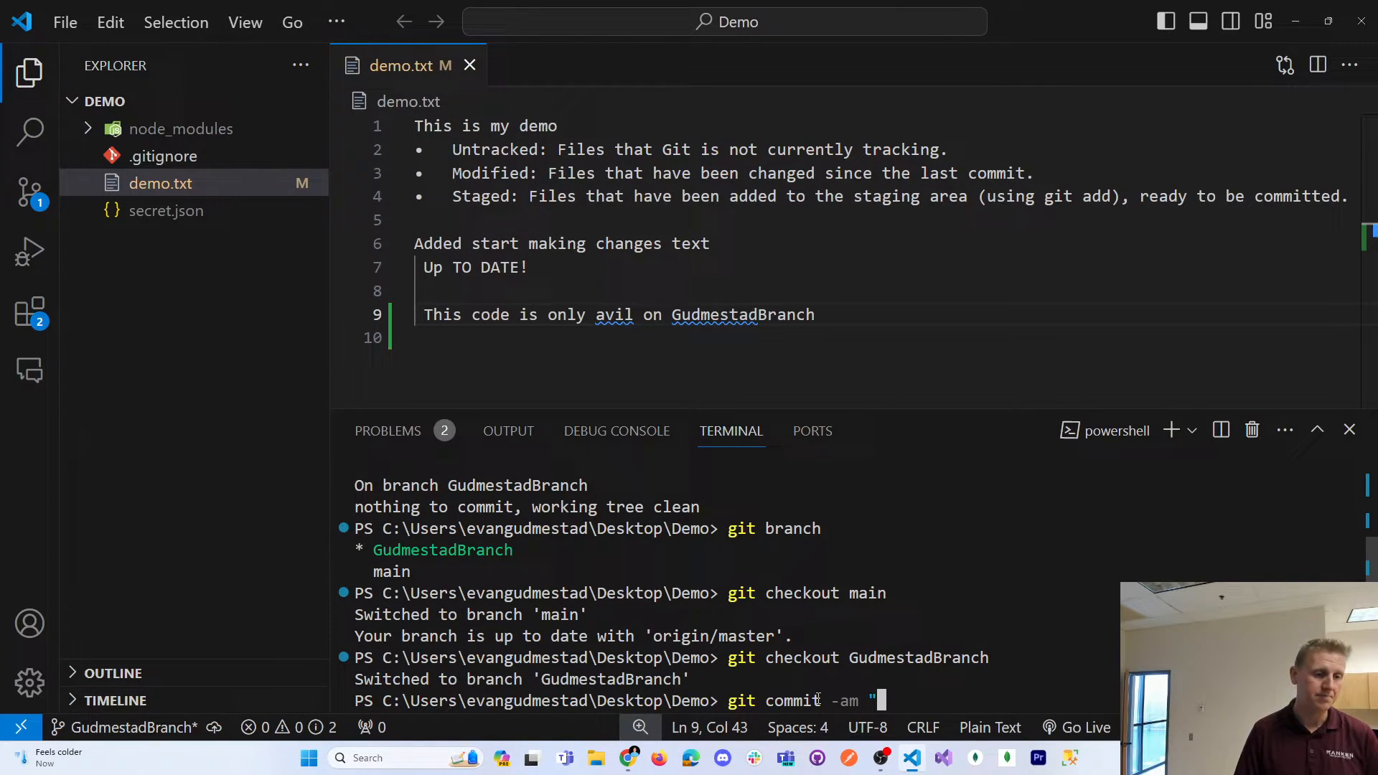
text(First)
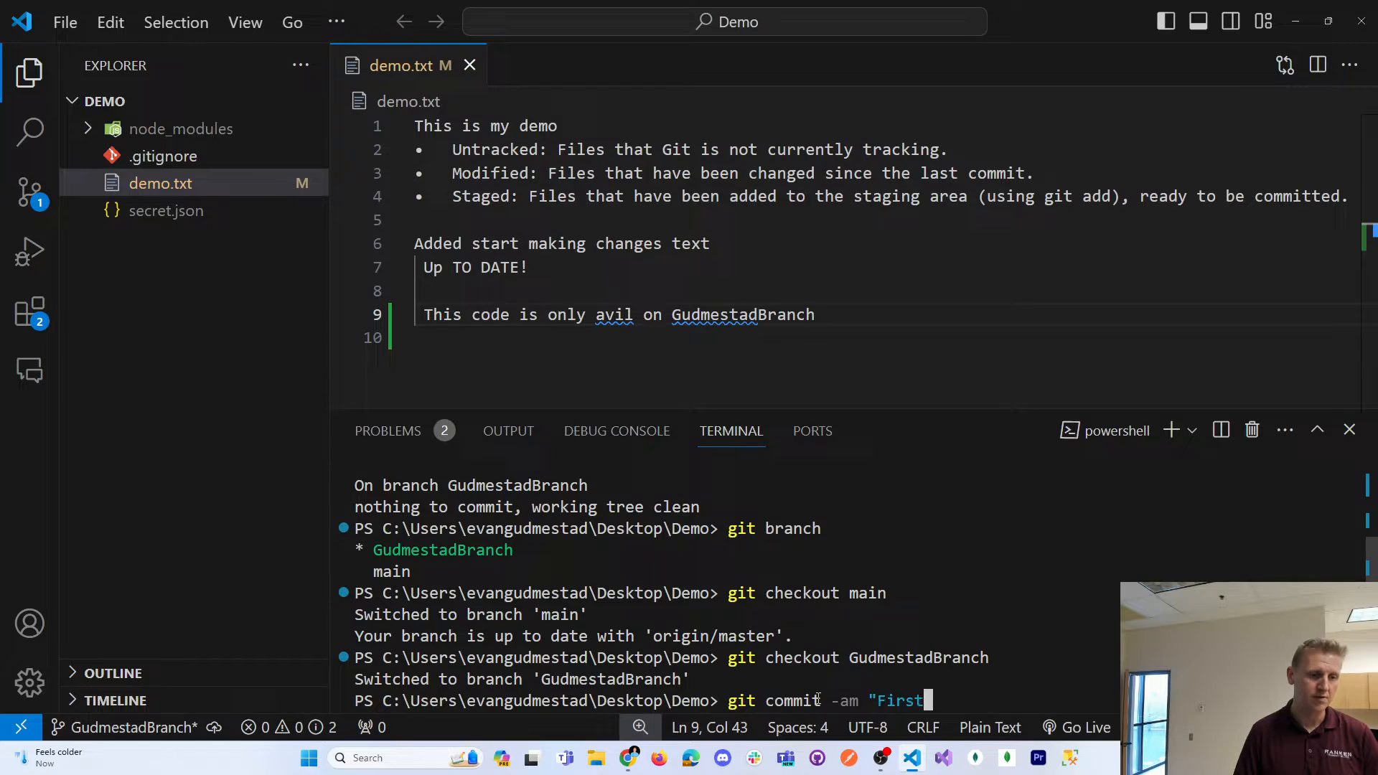
text(Commit on Gudmestad)
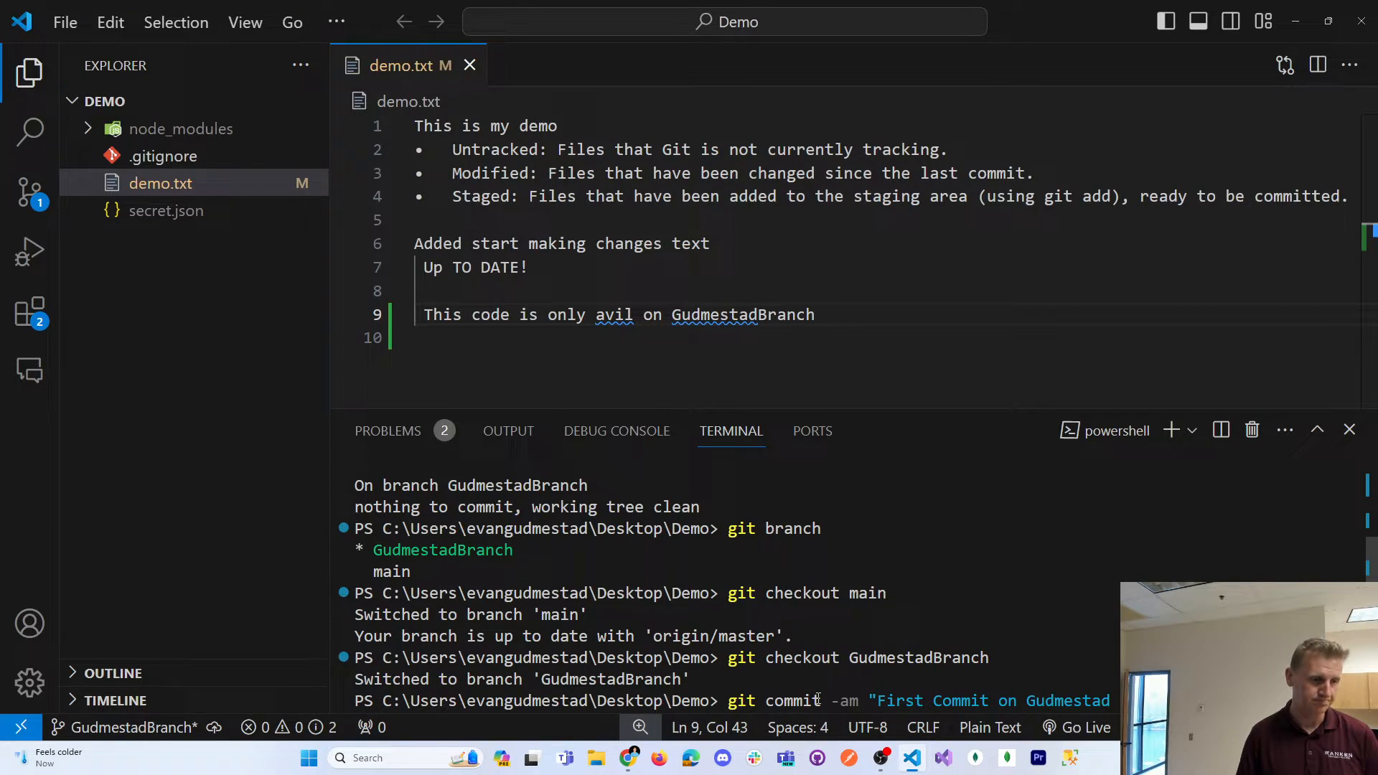
key(Return)
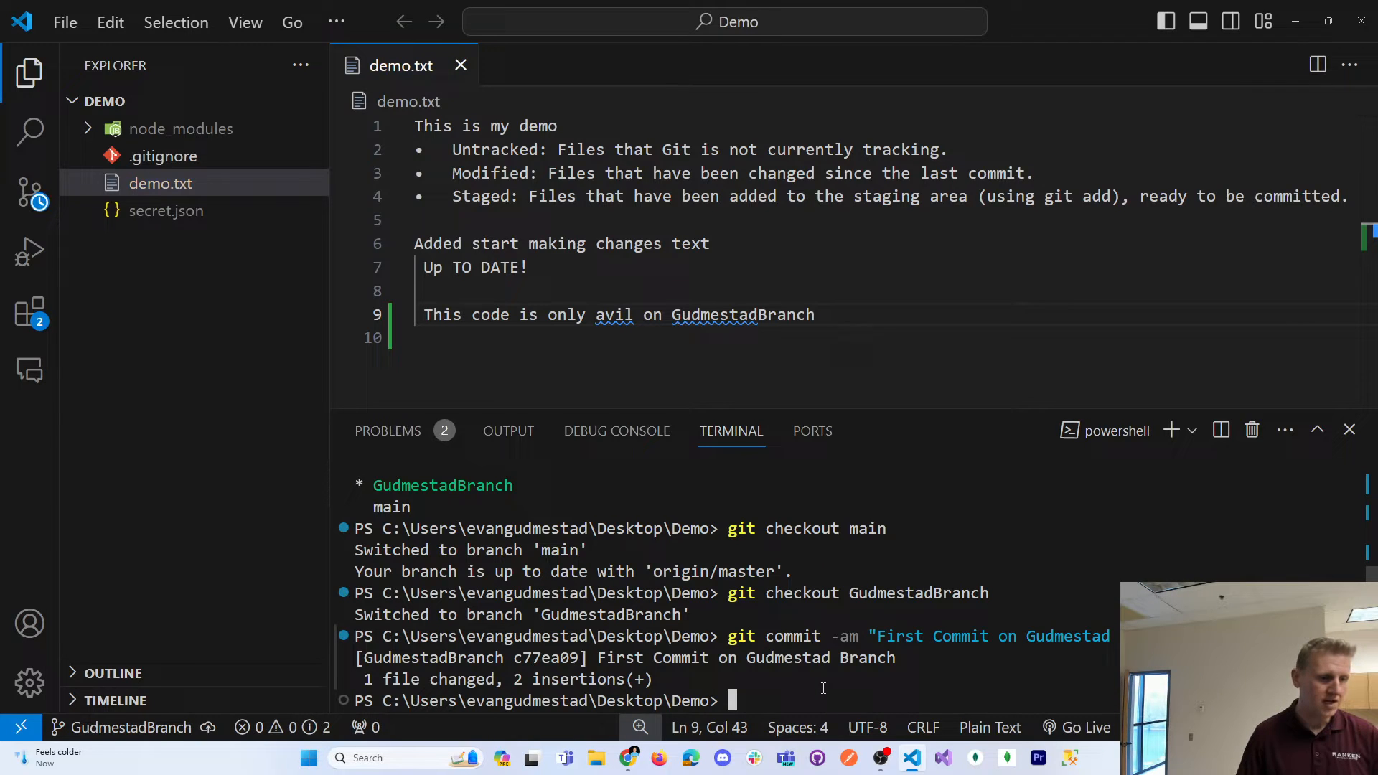
mouse_move(633, 409)
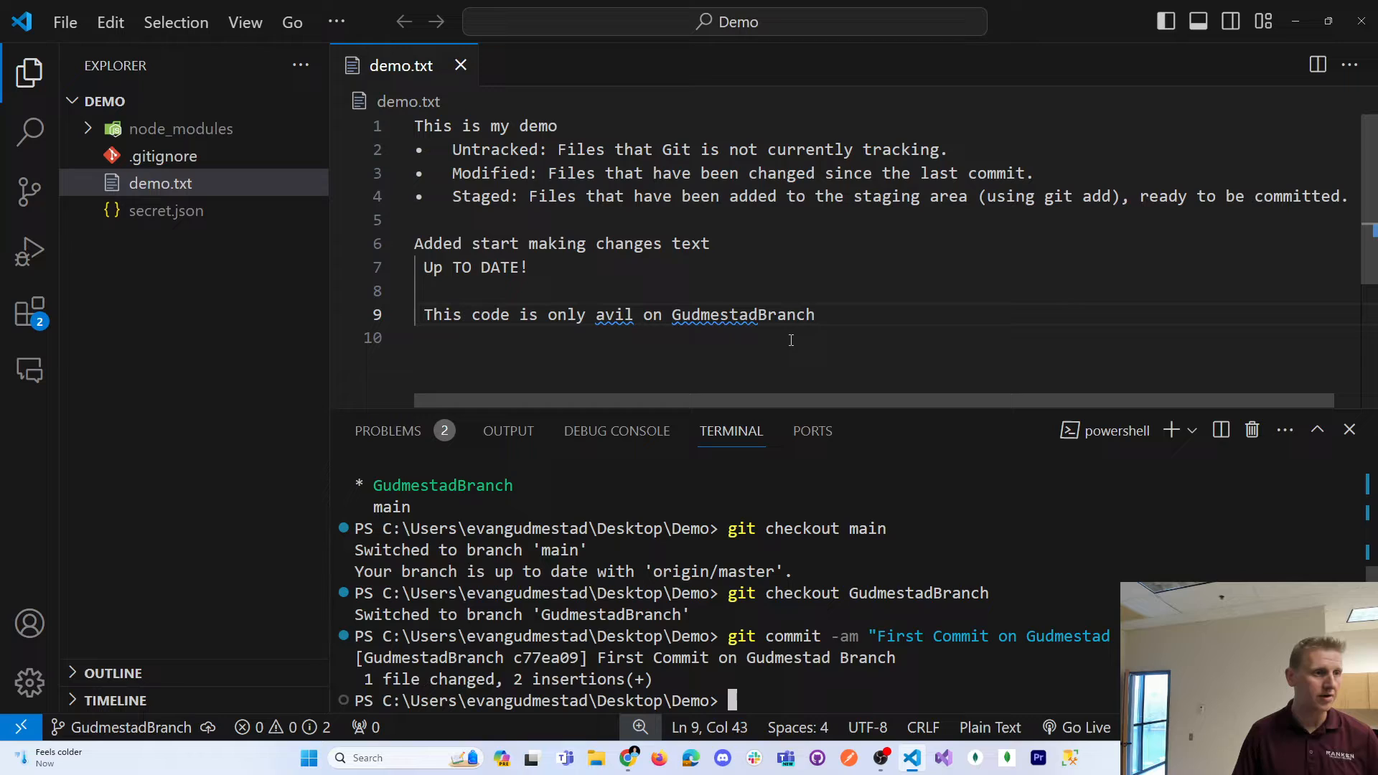
mouse_move(459, 64)
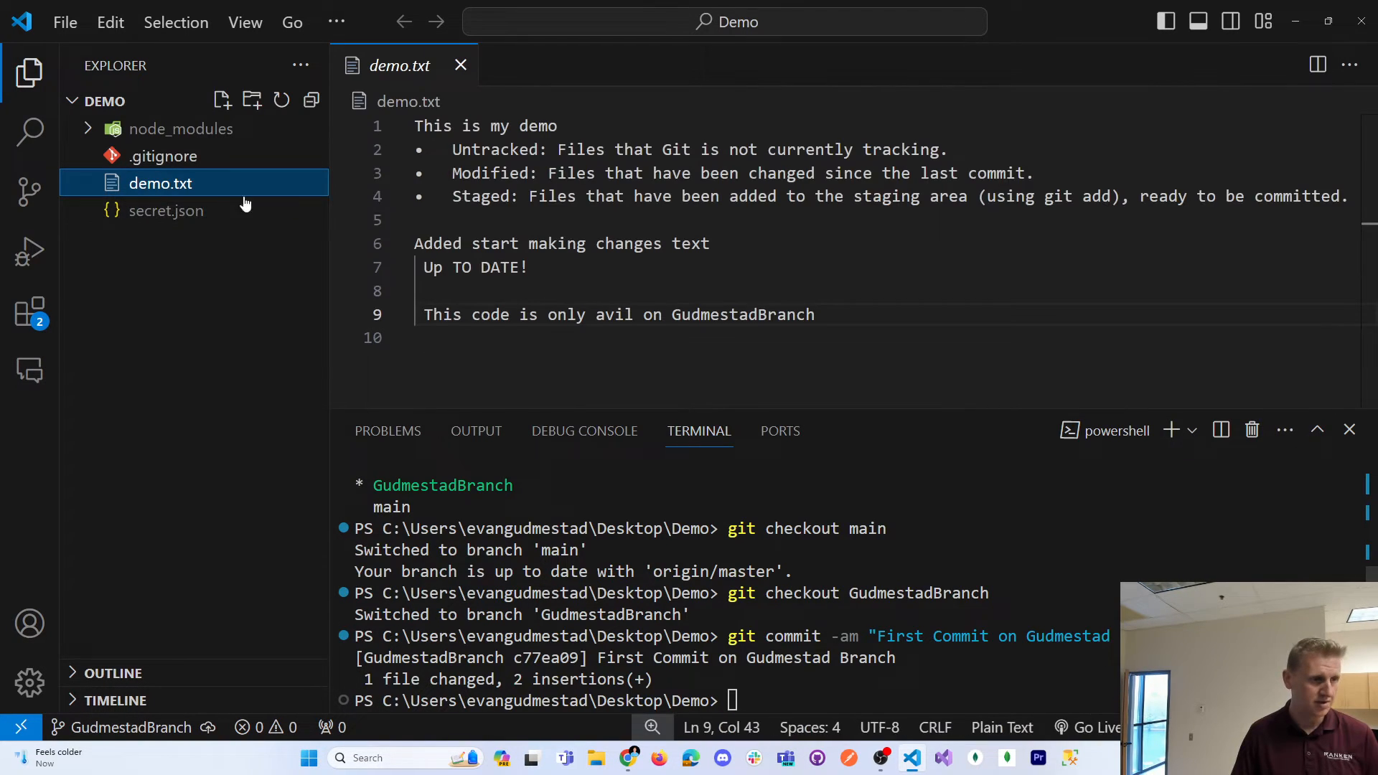
Step: Close demo.txt, checkout main, confirm the GudmestadBranch line is gone, and close the file again
click(461, 65)
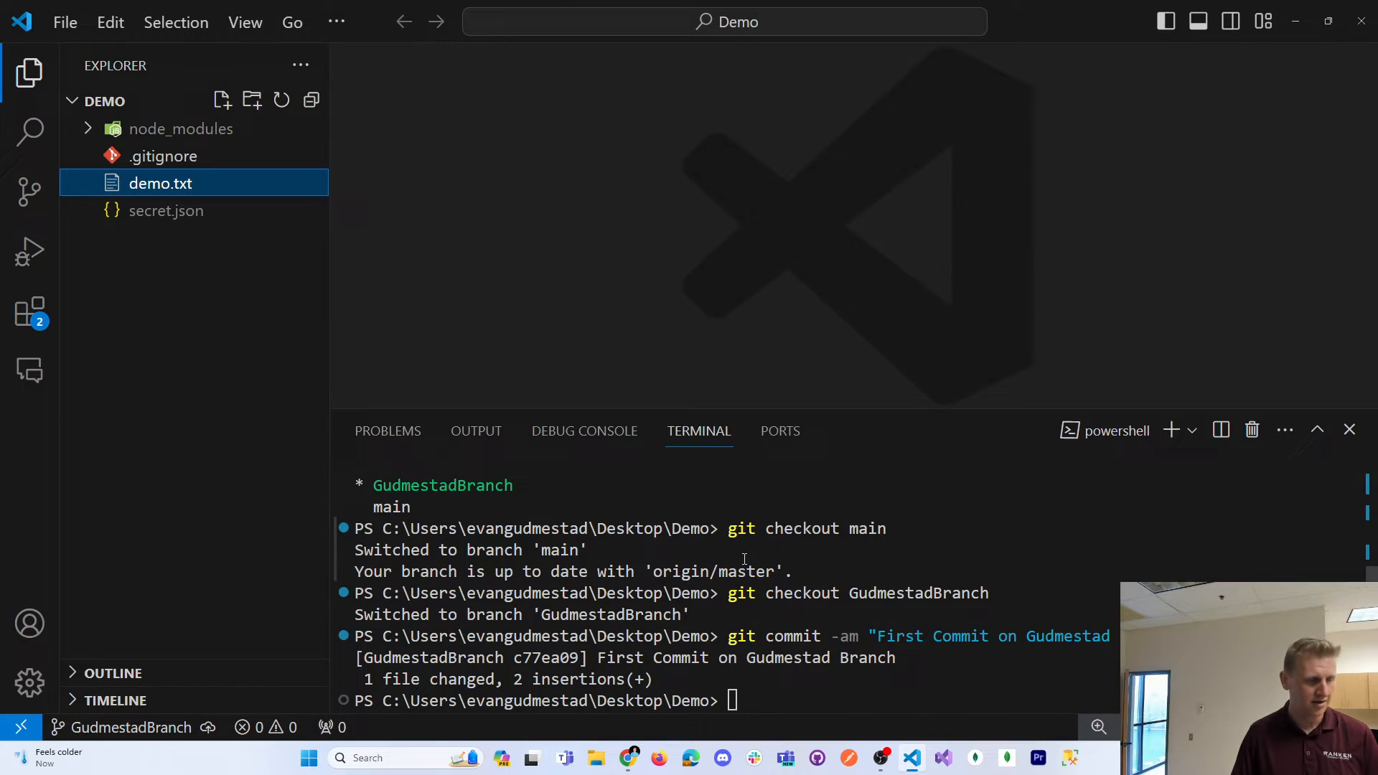
text(git checkout GudmestadBranch)
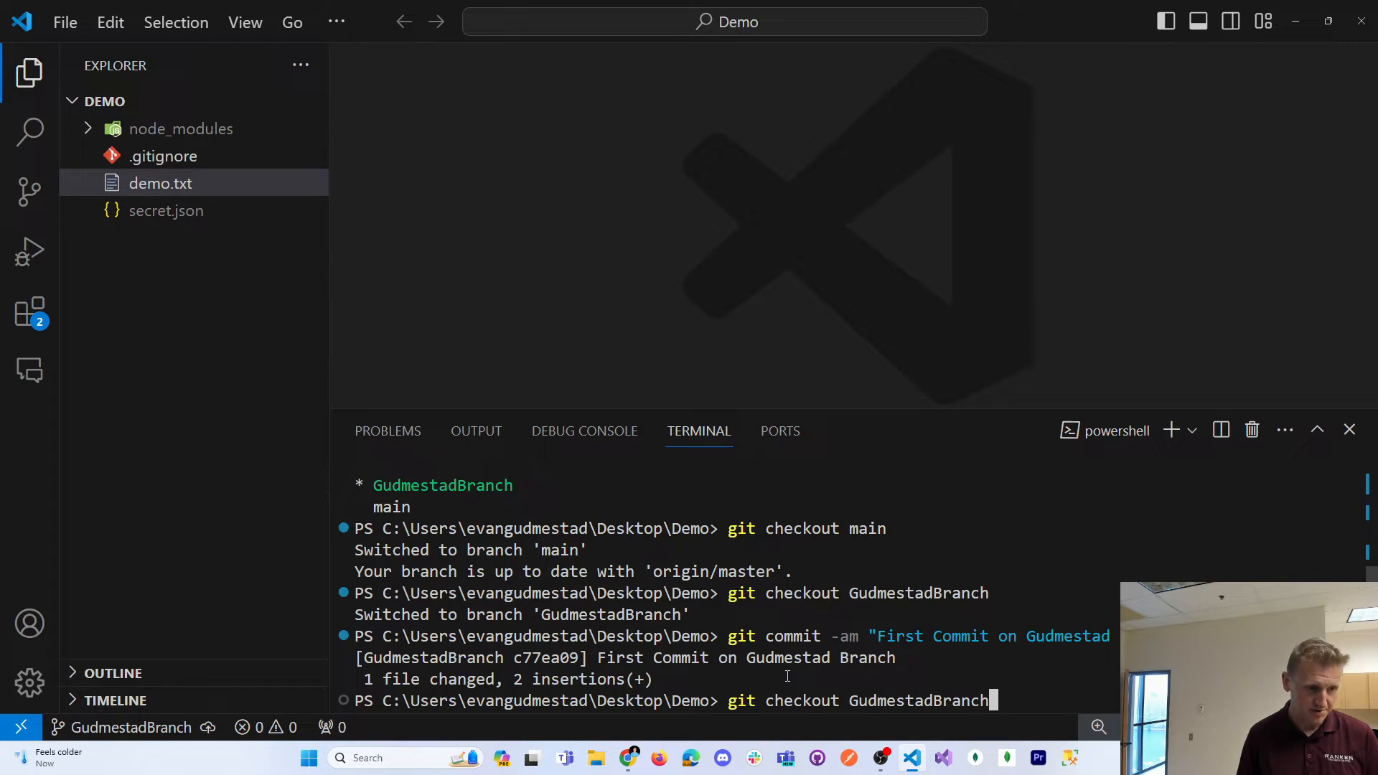
text(main)
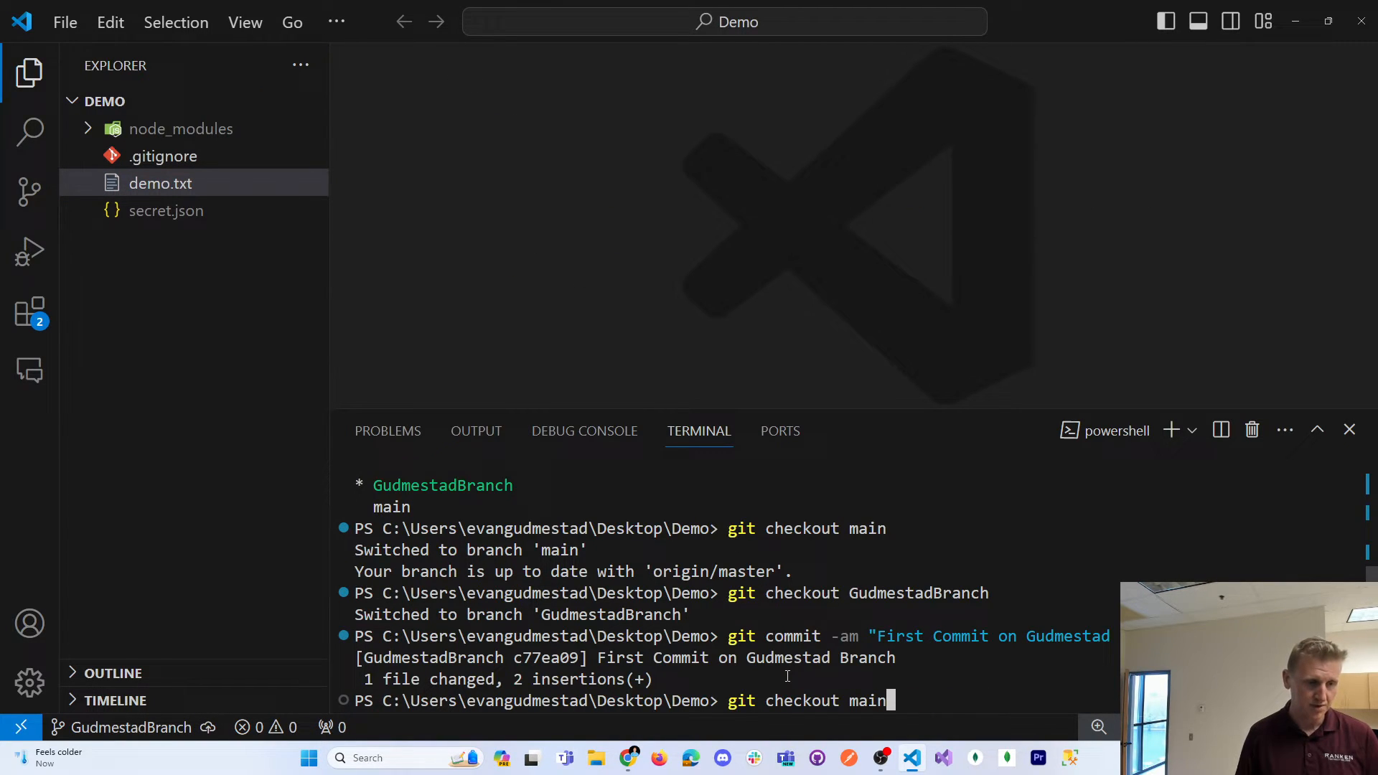
key(Return)
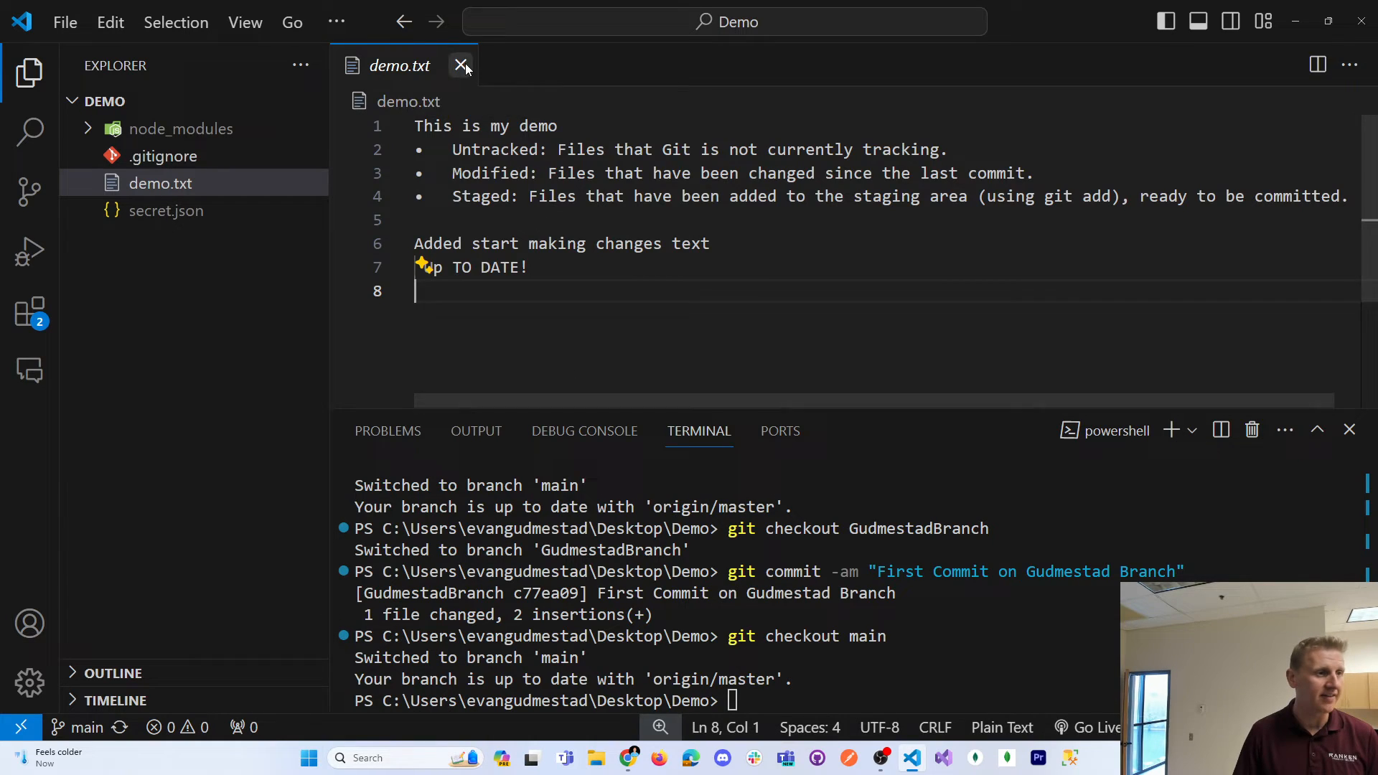
click(462, 66)
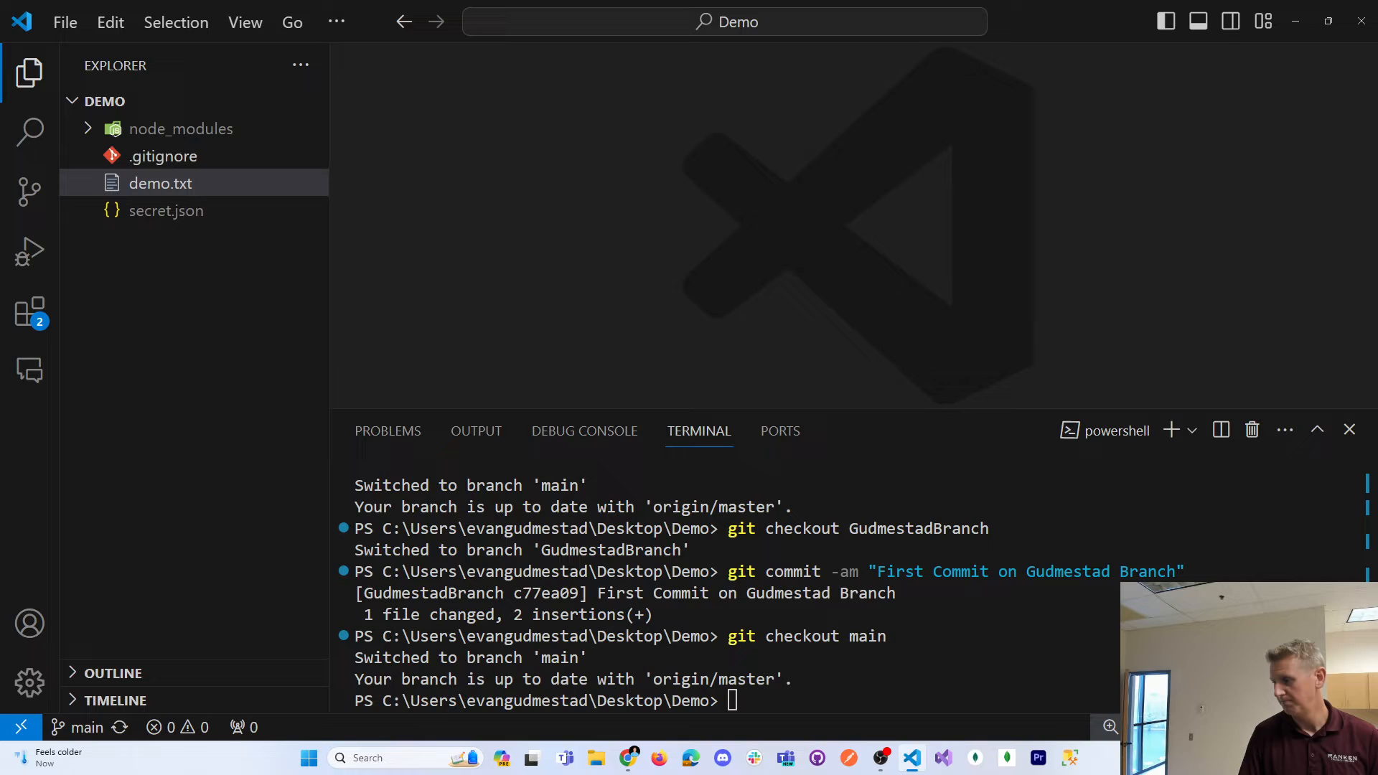
mouse_move(325, 293)
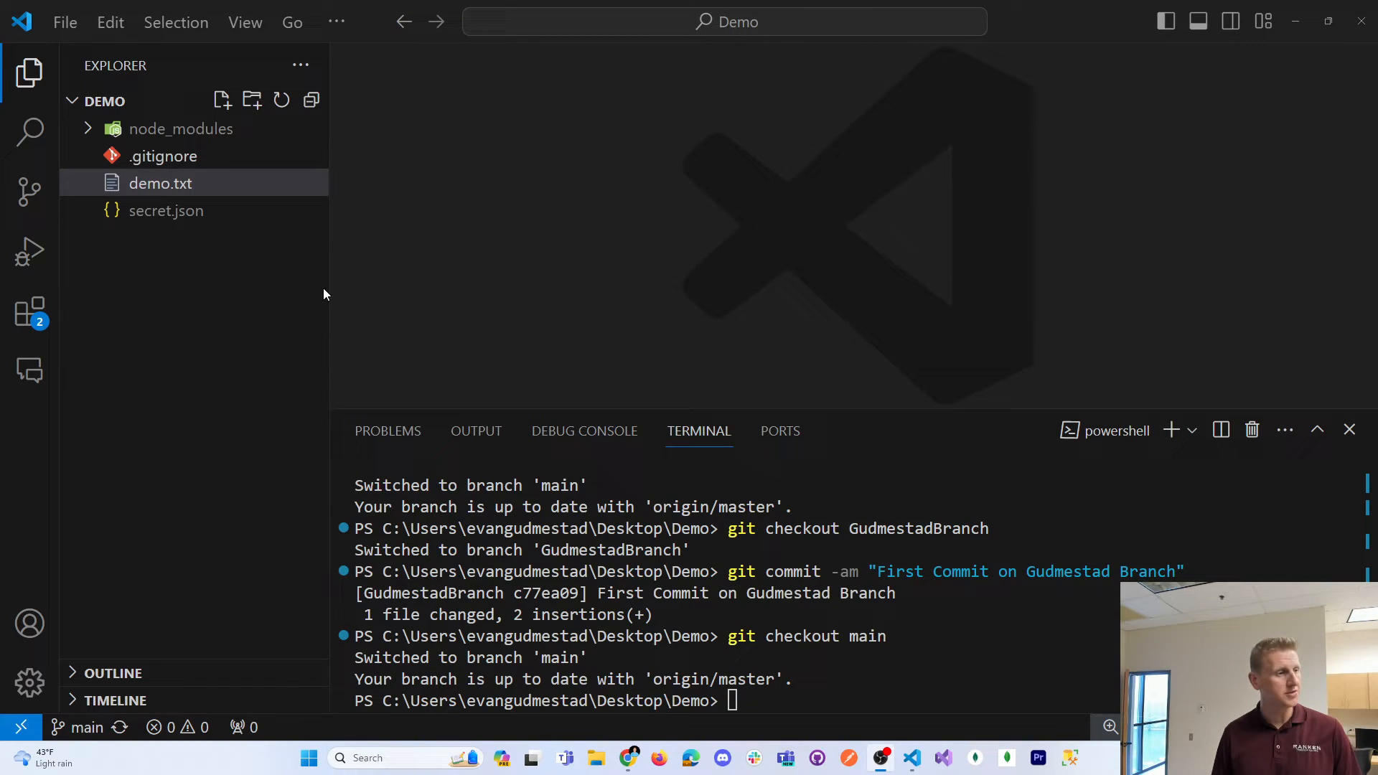
mouse_move(84, 727)
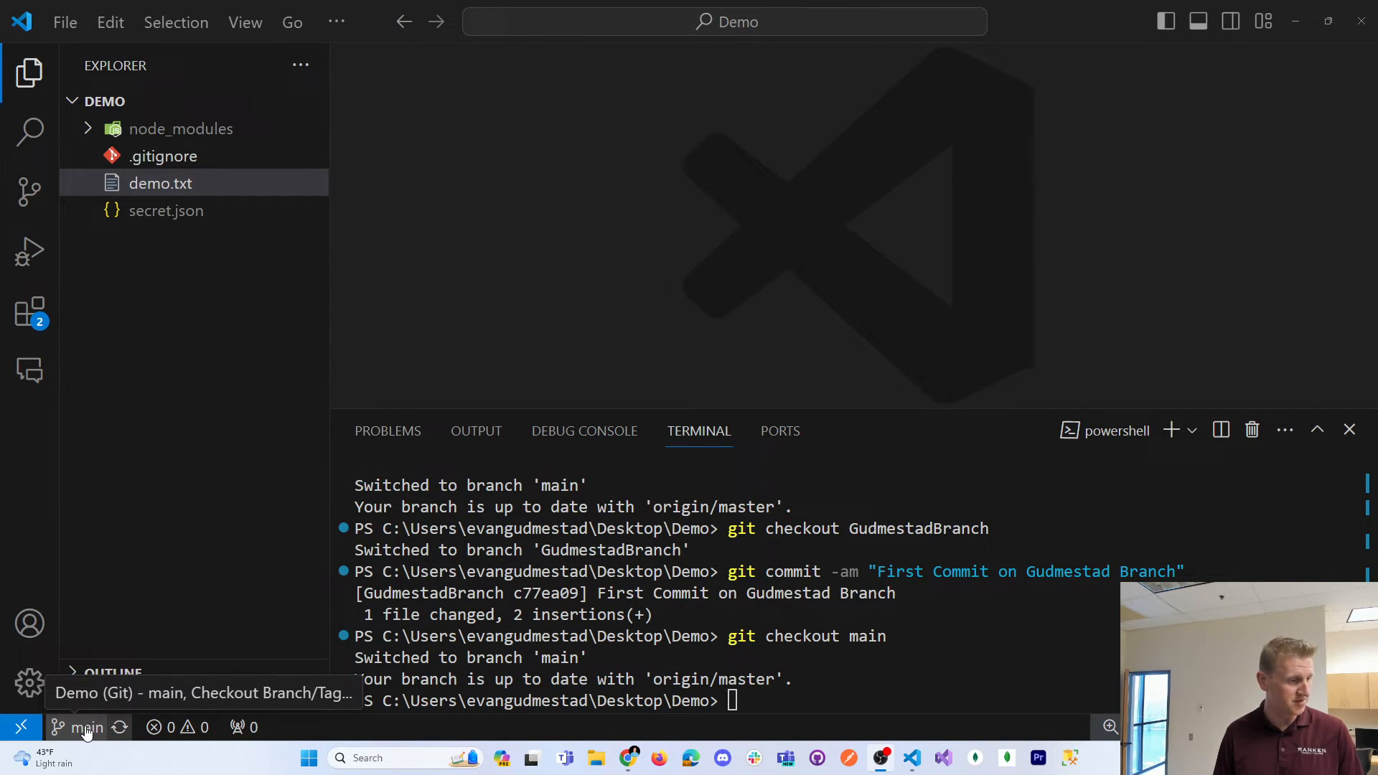
Step: Use the status-bar branch picker to switch between main and GudmestadBranch, ending on GudmestadBranch
click(82, 726)
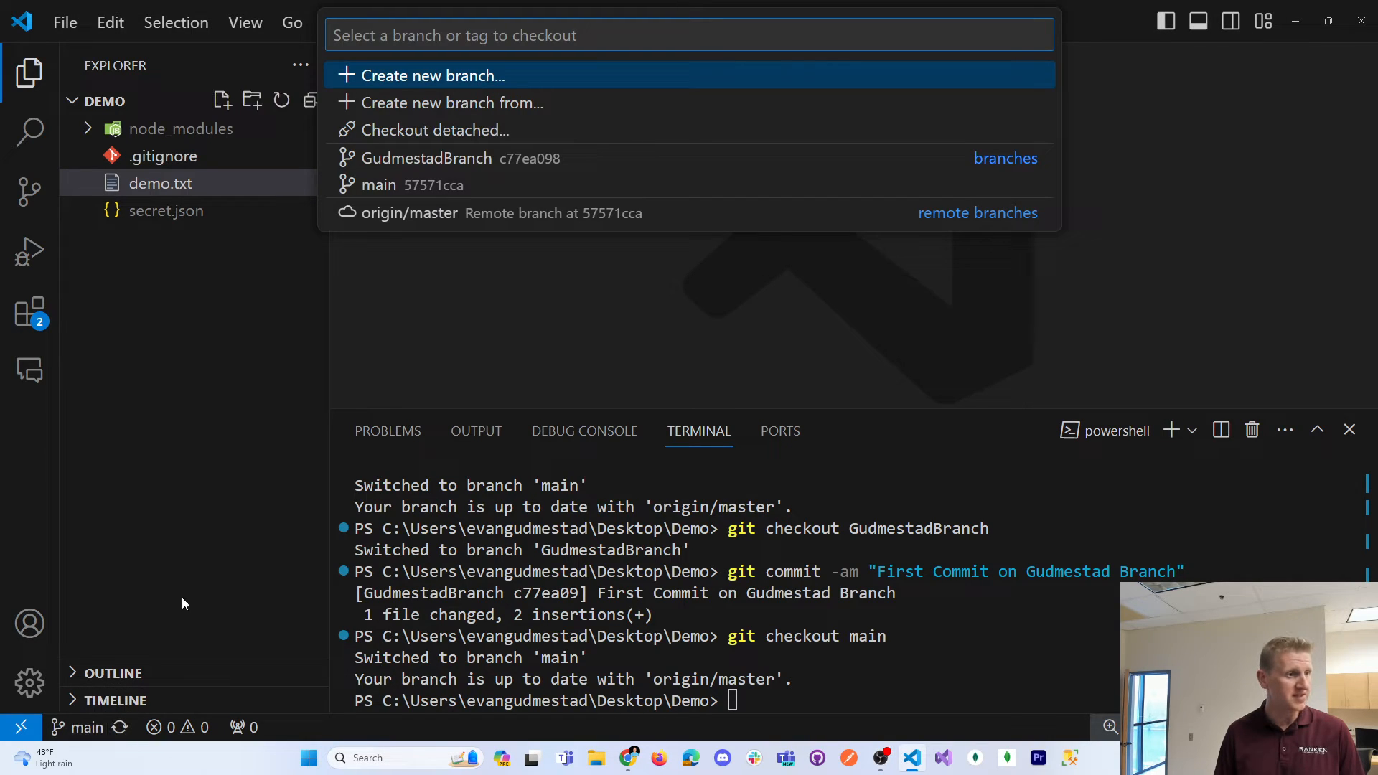
mouse_move(378, 167)
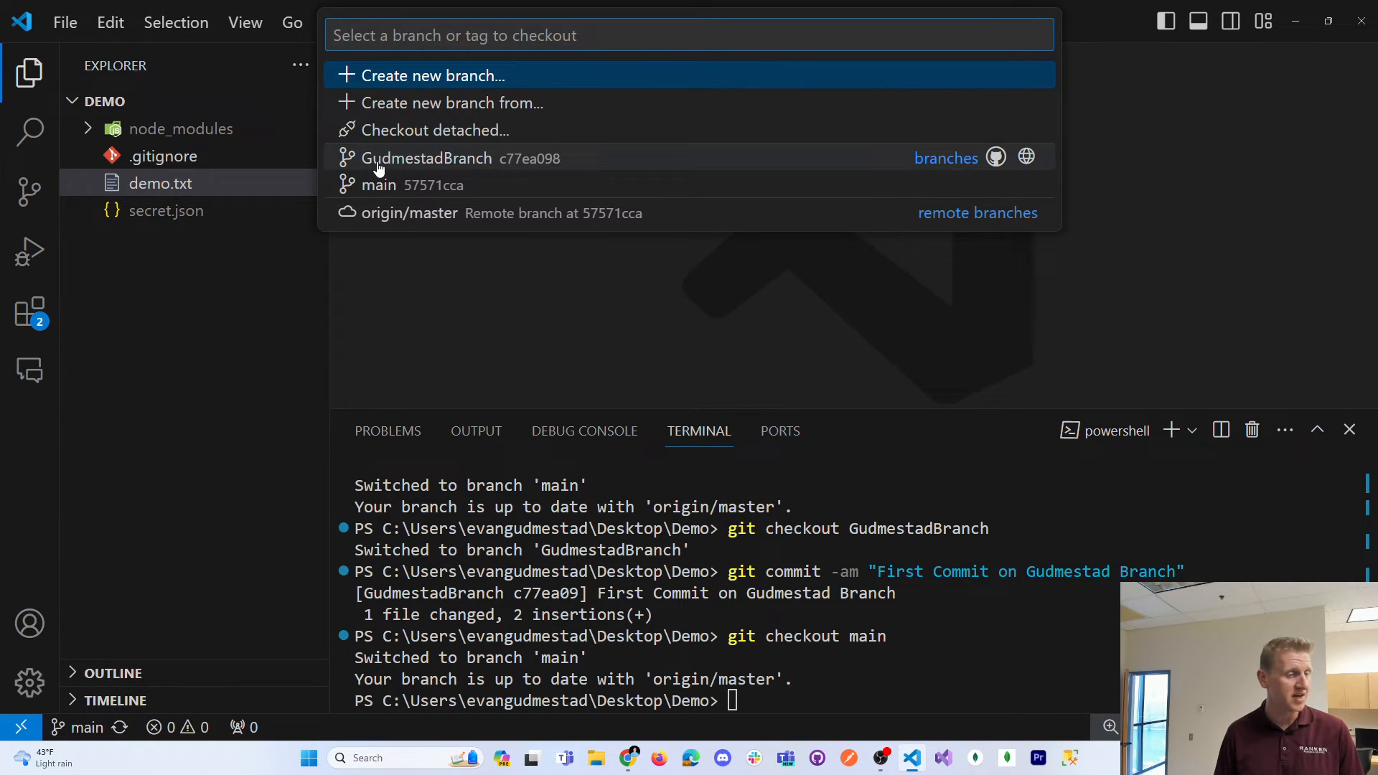
click(428, 158)
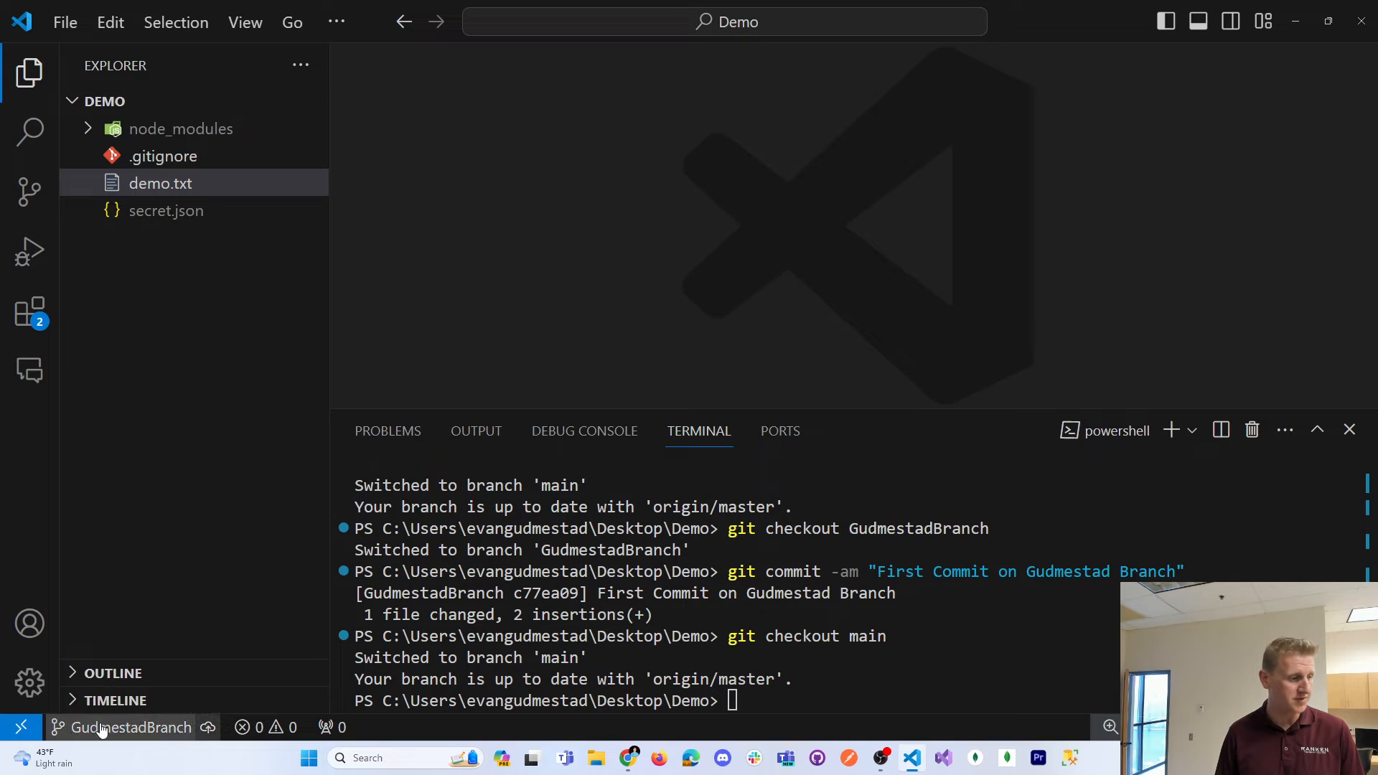
mouse_move(157, 205)
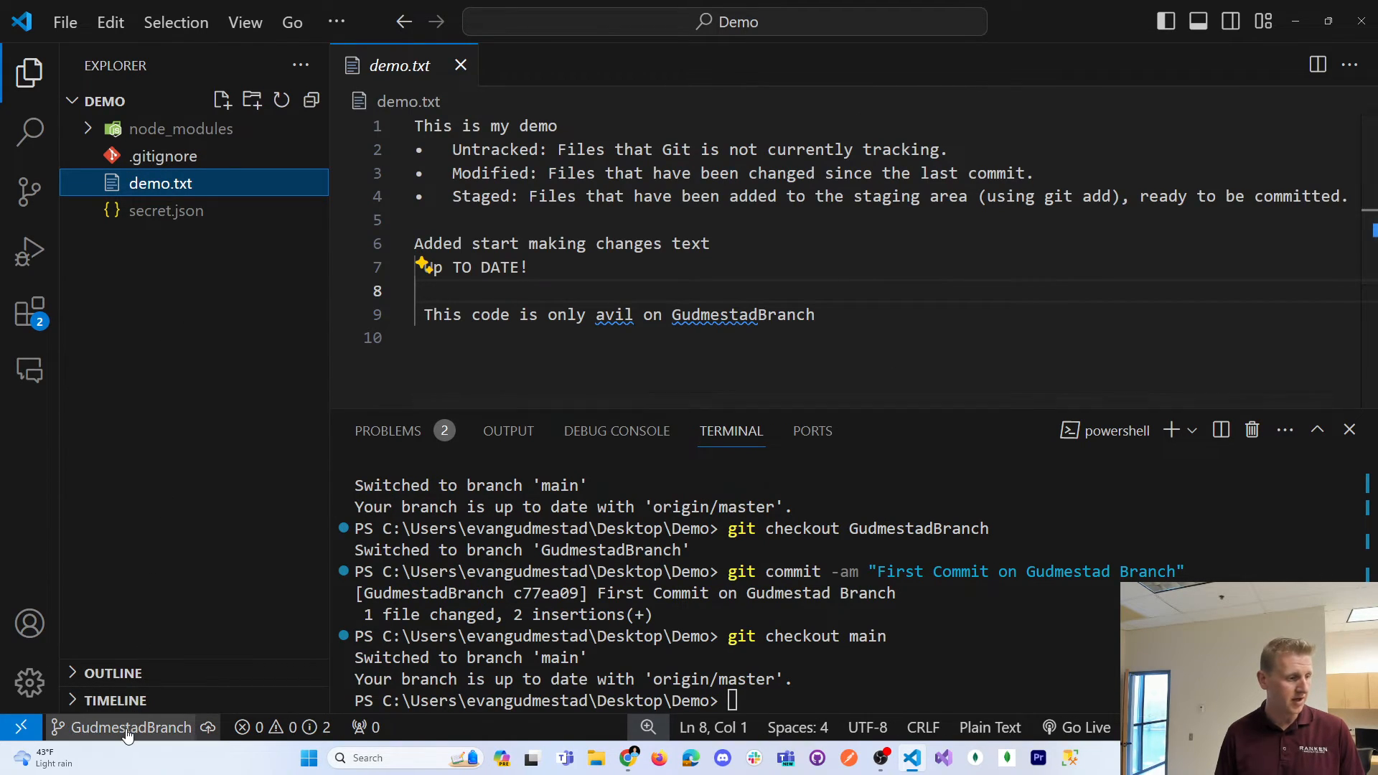
click(128, 727)
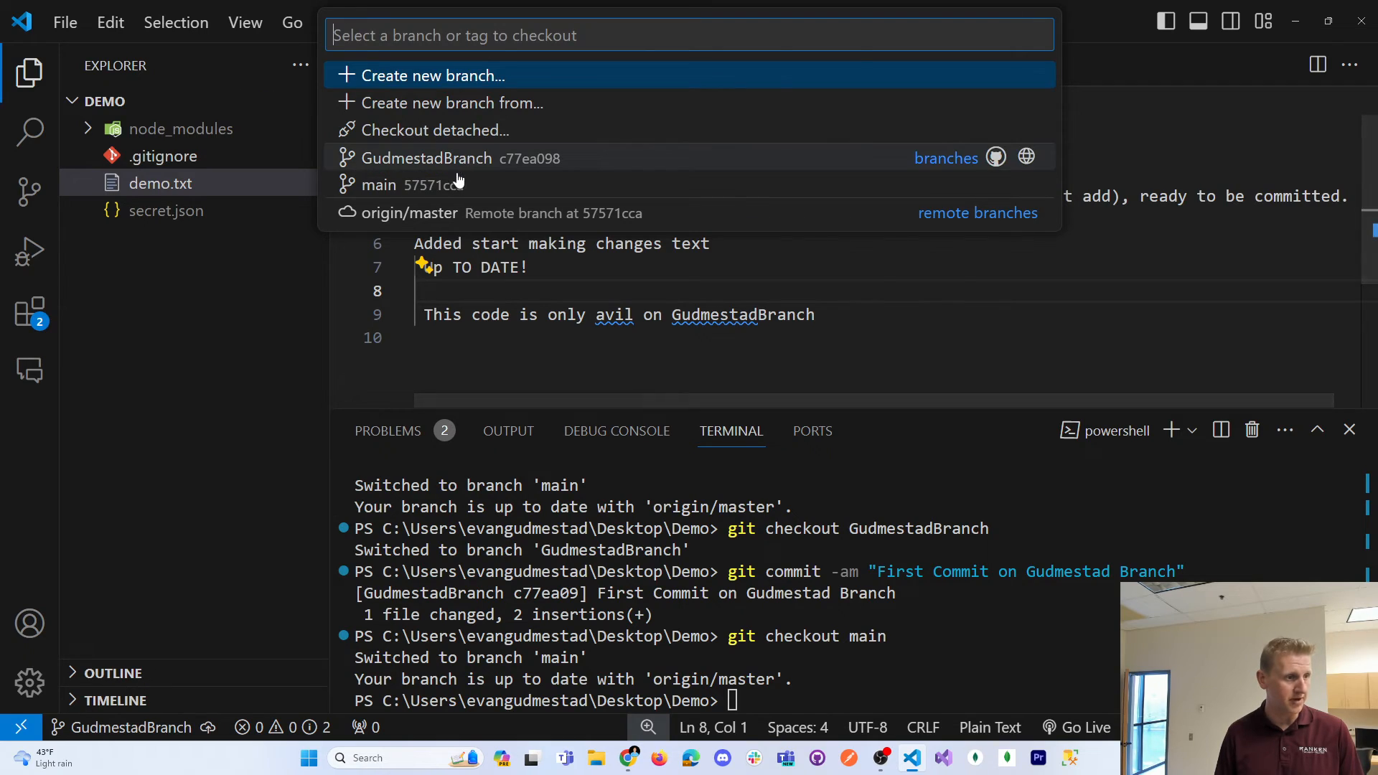
click(377, 185)
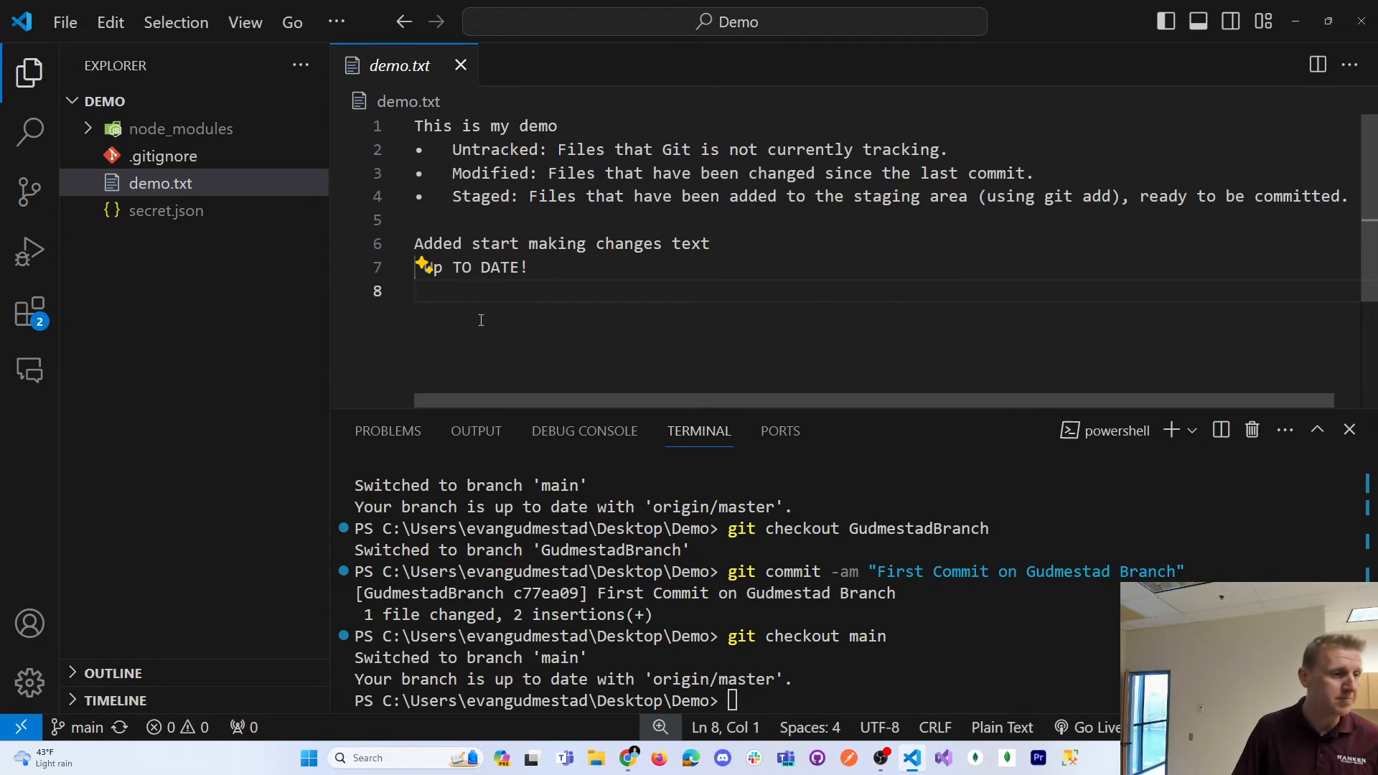
click(79, 727)
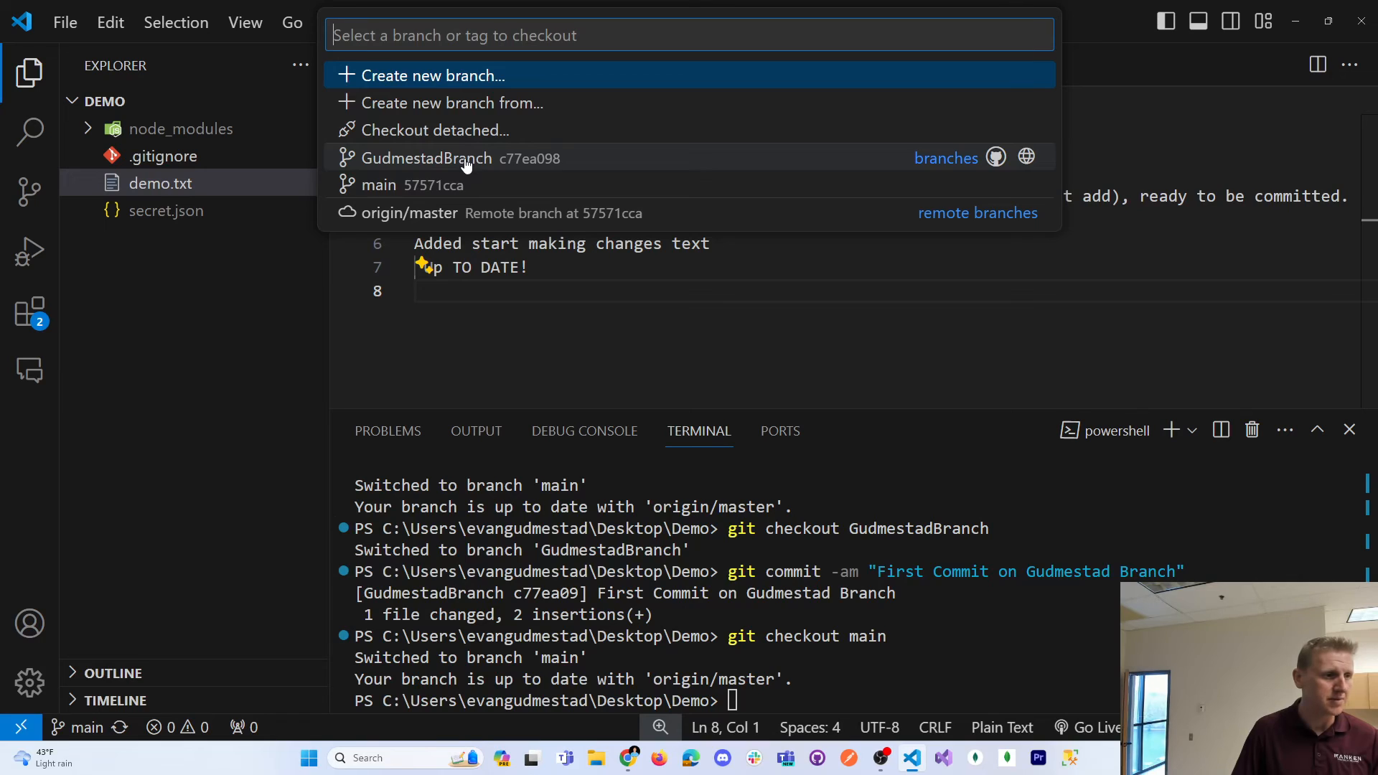
click(431, 157)
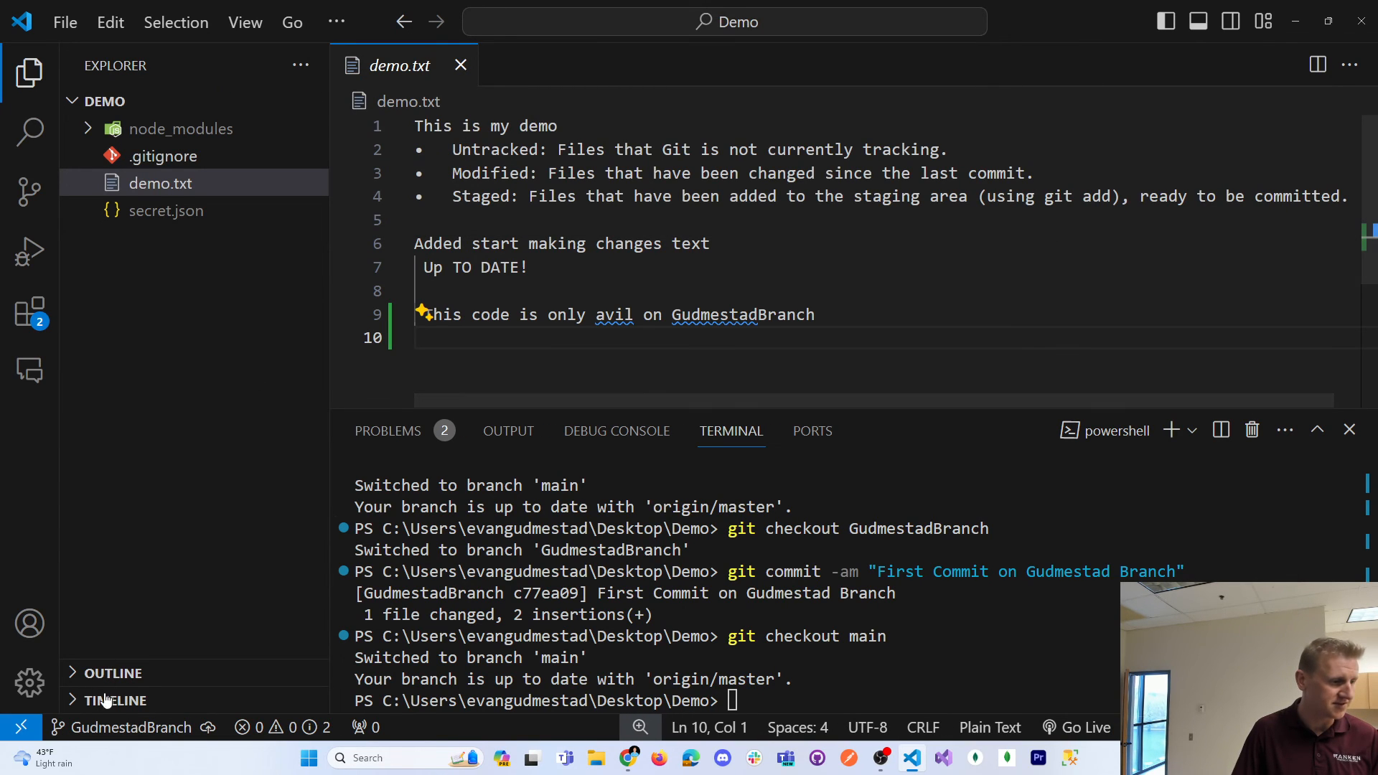